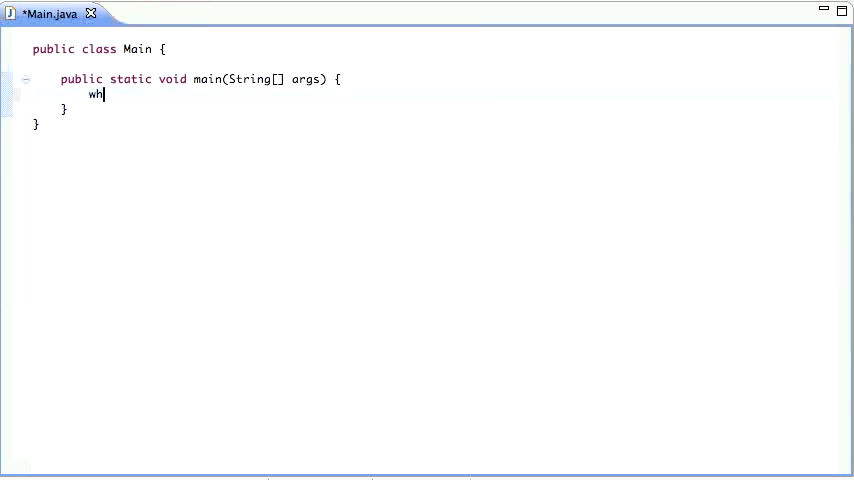
Replace the half-written while keyword with a sysout print statement in main.
text(ile)
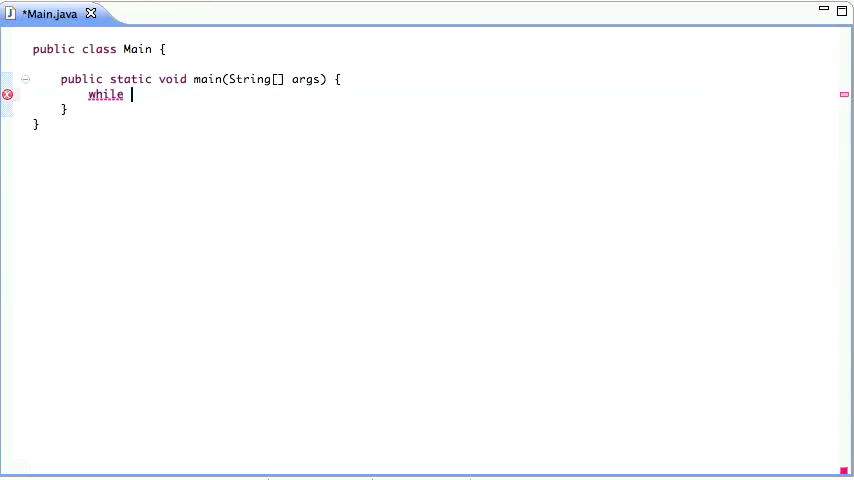
key(BackSpace)
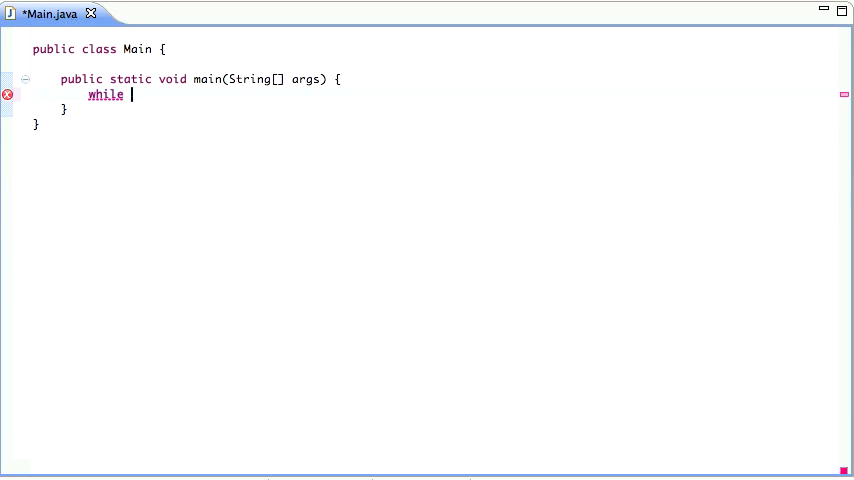
key(BackSpace)
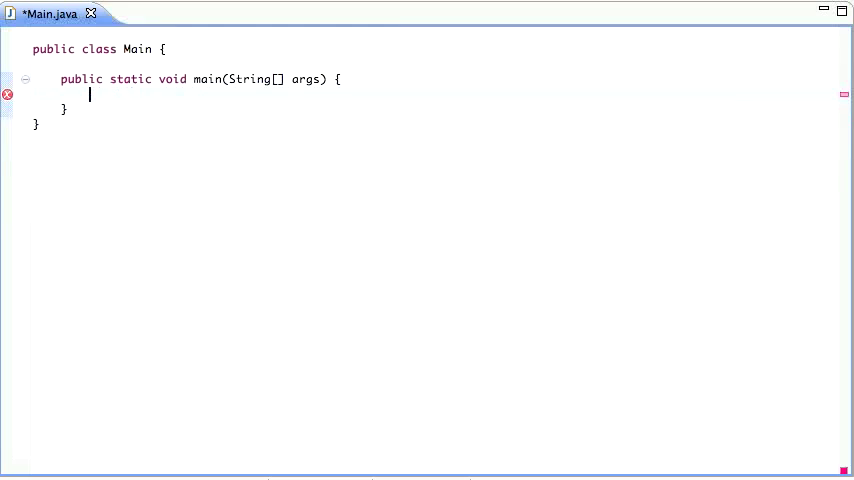
text(sysout)
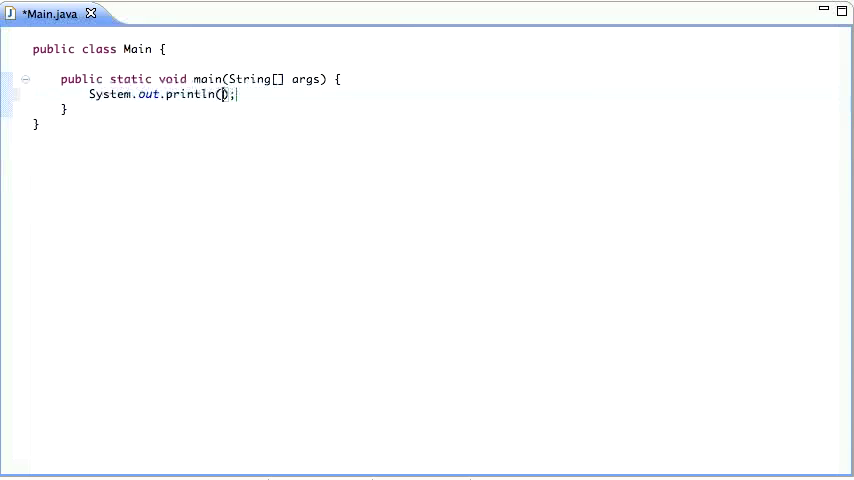
Fill the println with the string "100 bottles of beer on the wall.".
text("100 ")
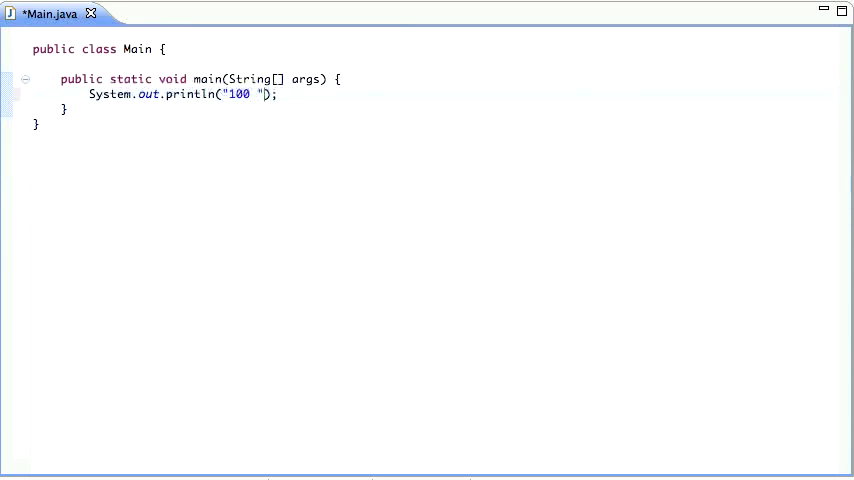
text(bottles)
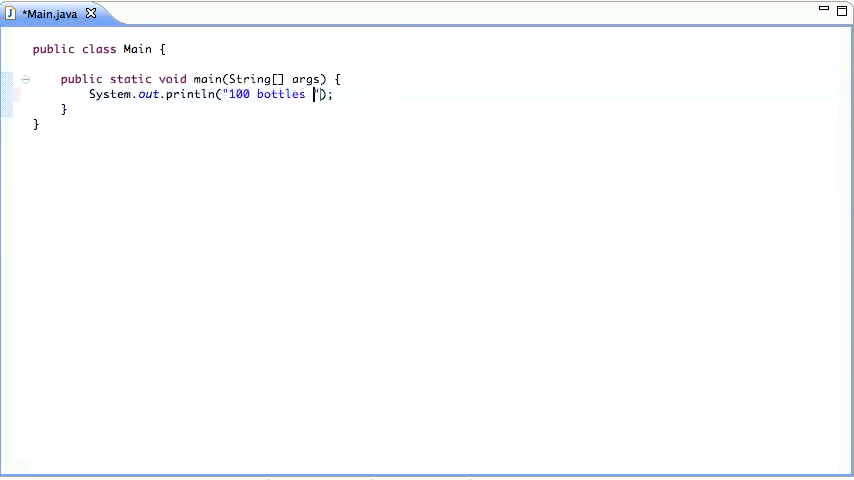
text(of beer on the)
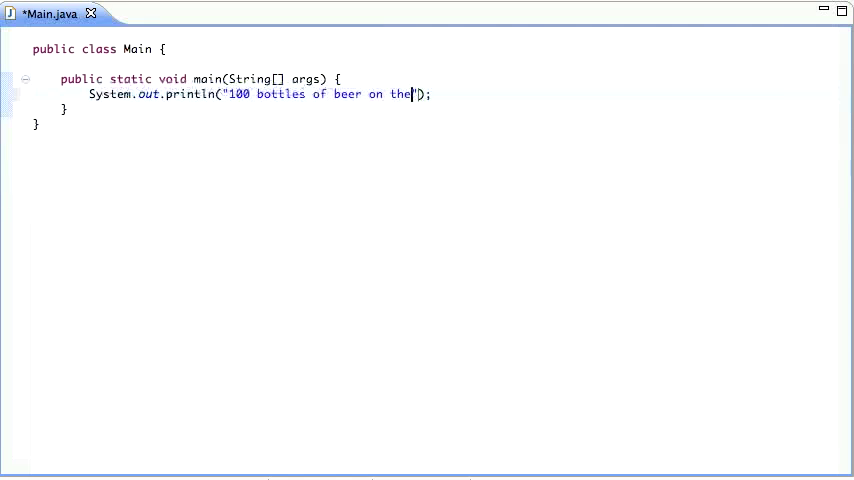
text(wall.)
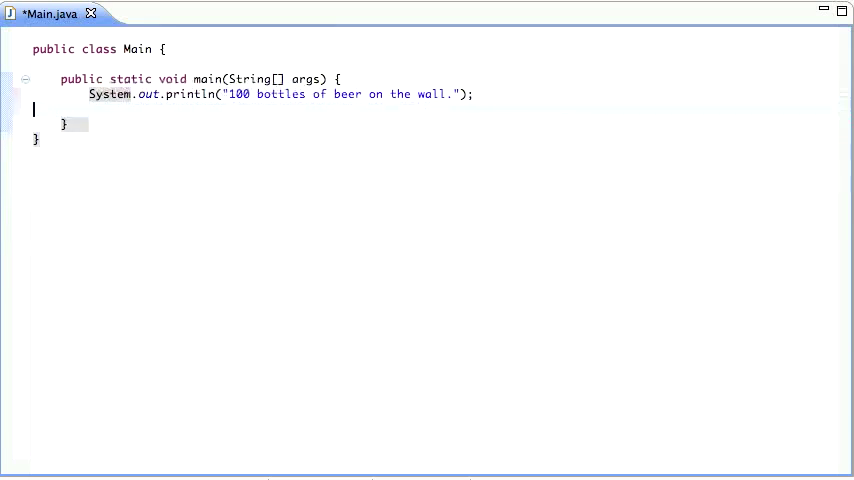
Declare int numBeers = 100; above the println.
text(in)
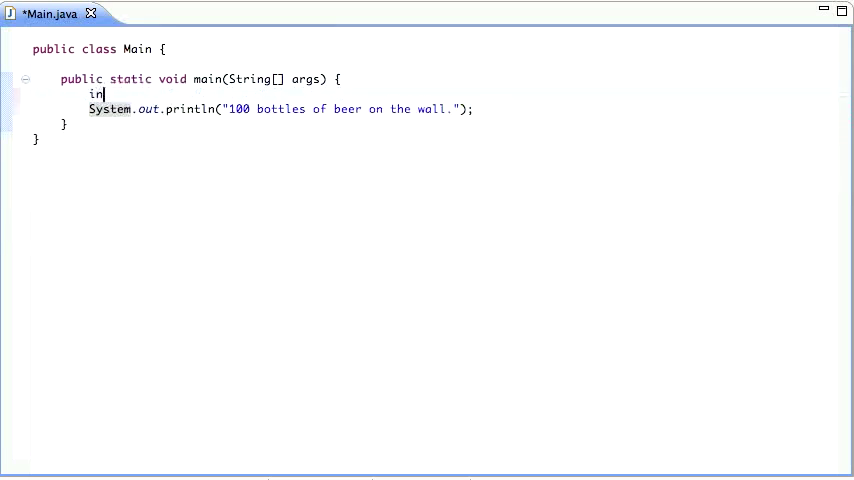
text(t)
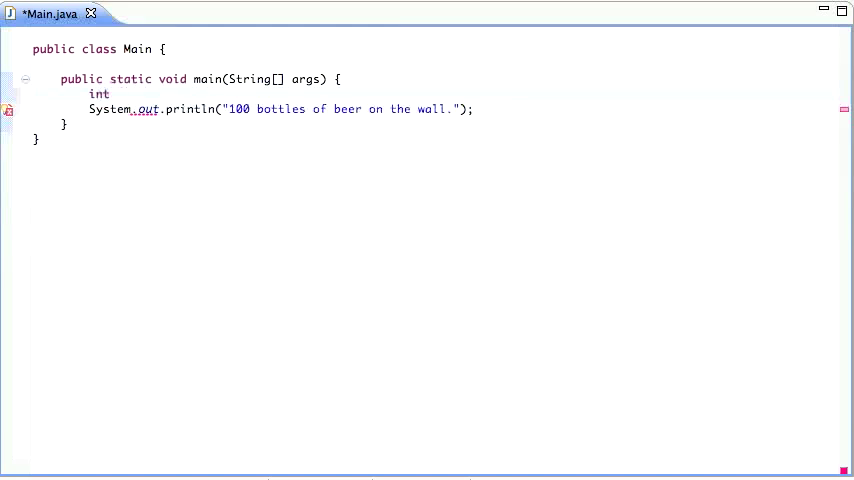
text(num)
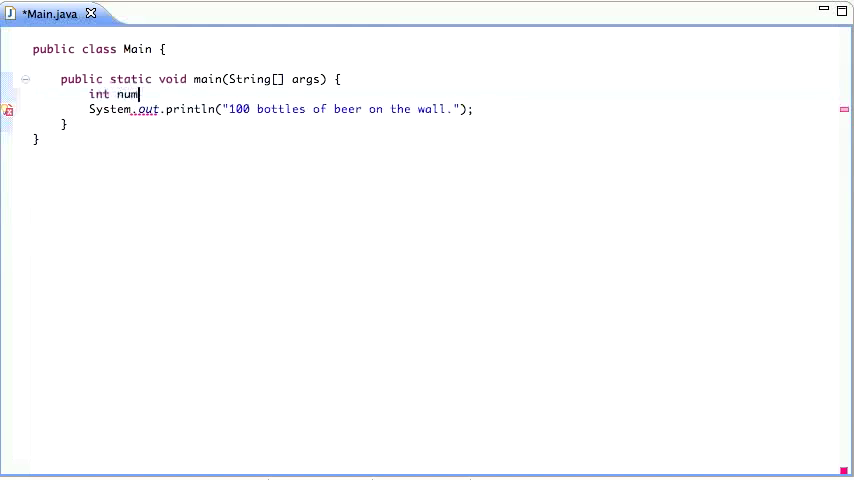
text(Beer =)
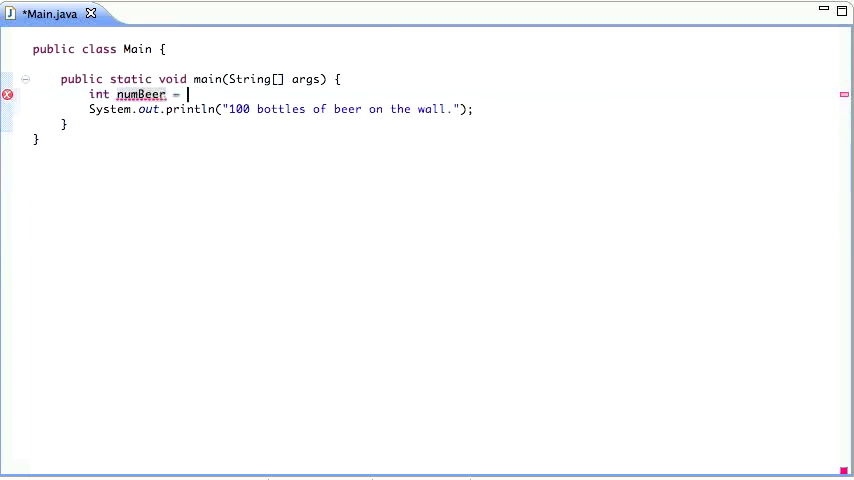
text(100;)
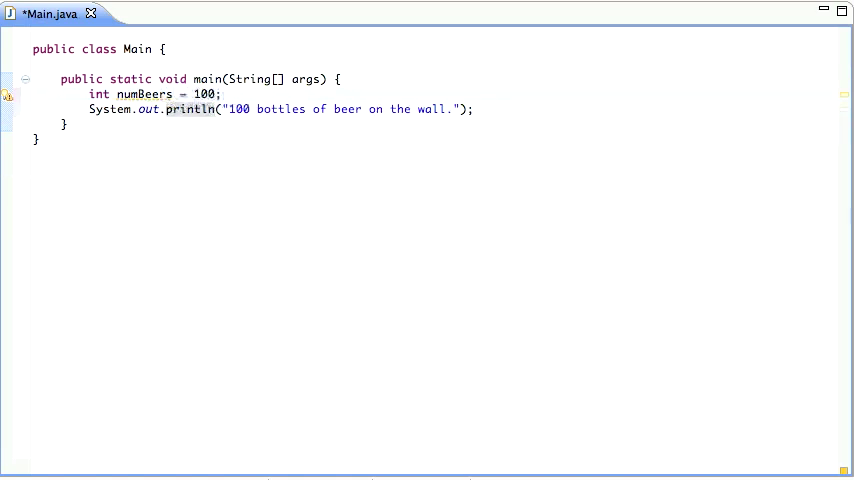
Wrap the println in while (numBeers > 0) and concatenate numBeers into the printed string.
text(while ())
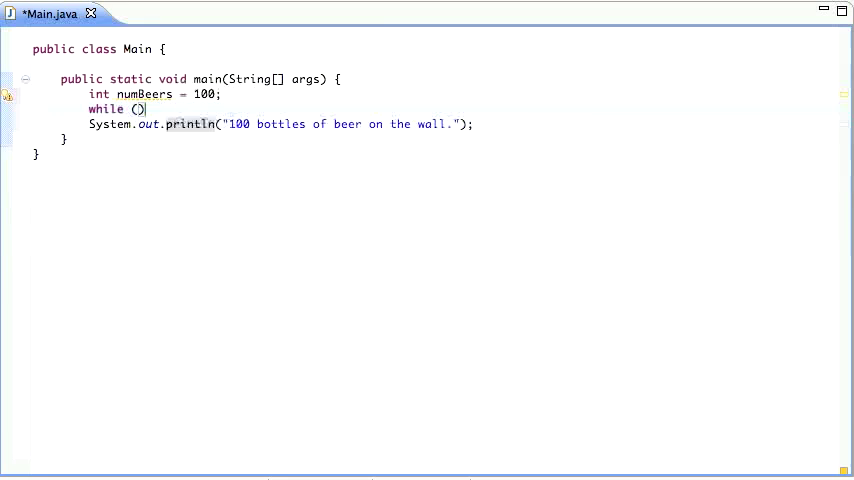
text(numBe)
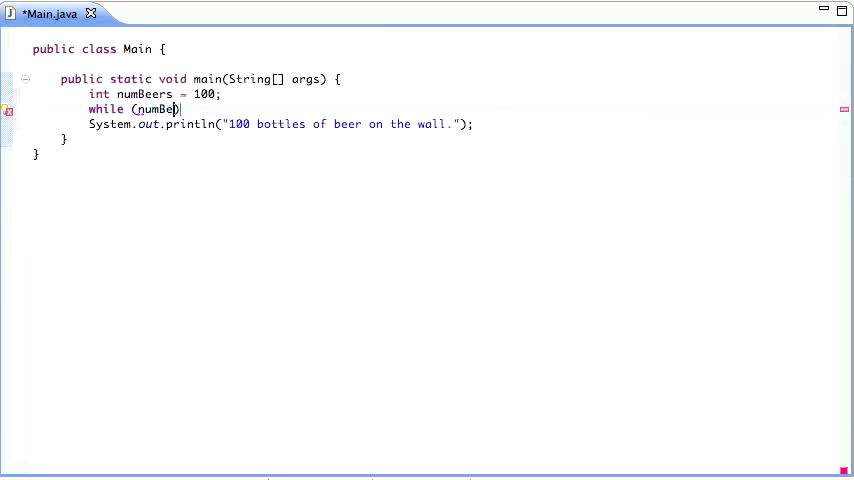
text(> 0)
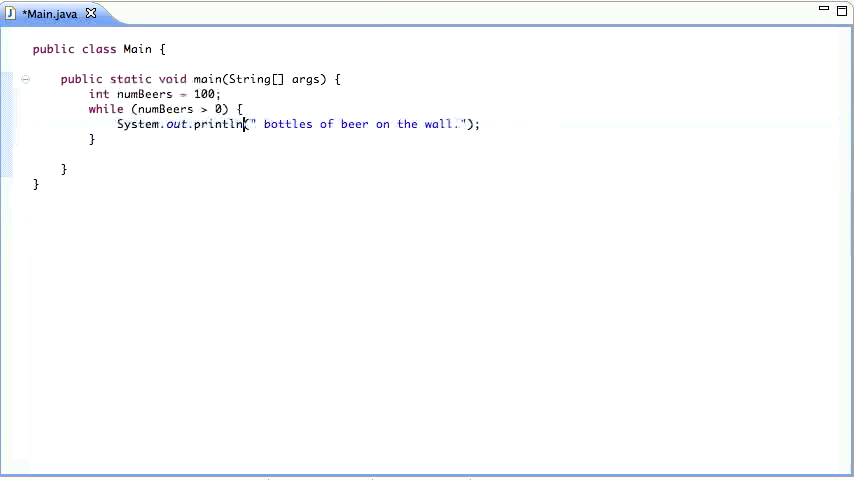
text(numBeers +)
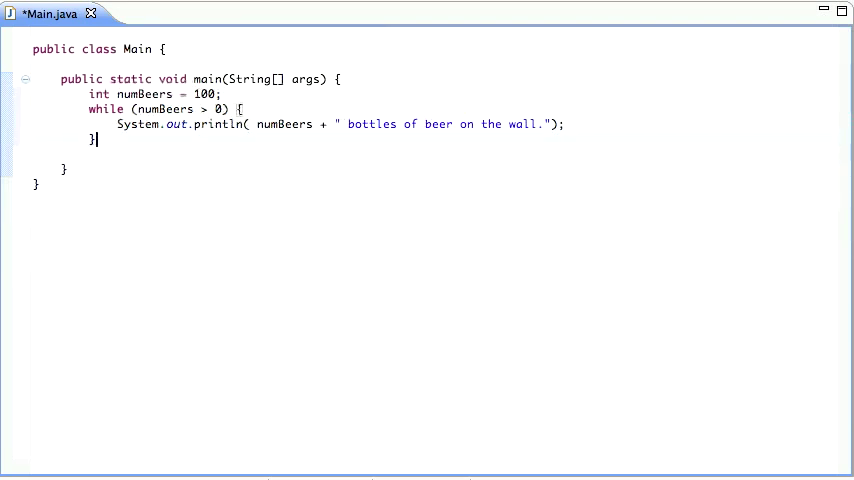
text(;)
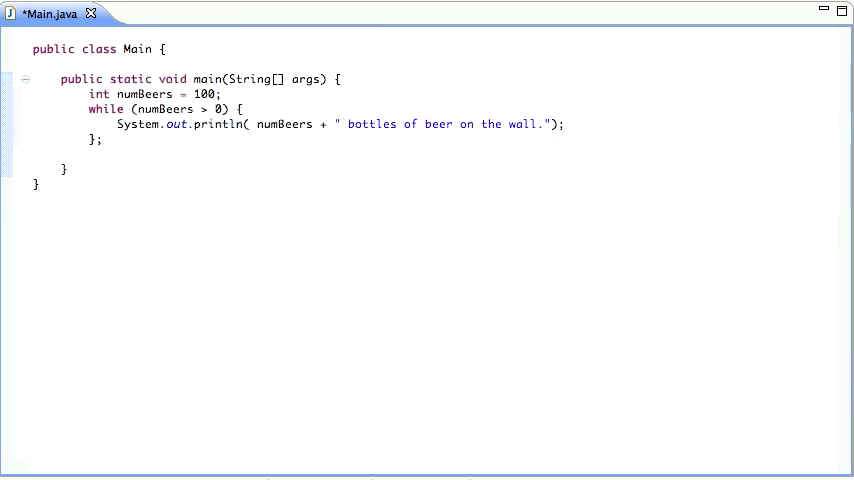
Save and run Main, watch the endless "100 bottles" output, then terminate the run.
click(100, 140)
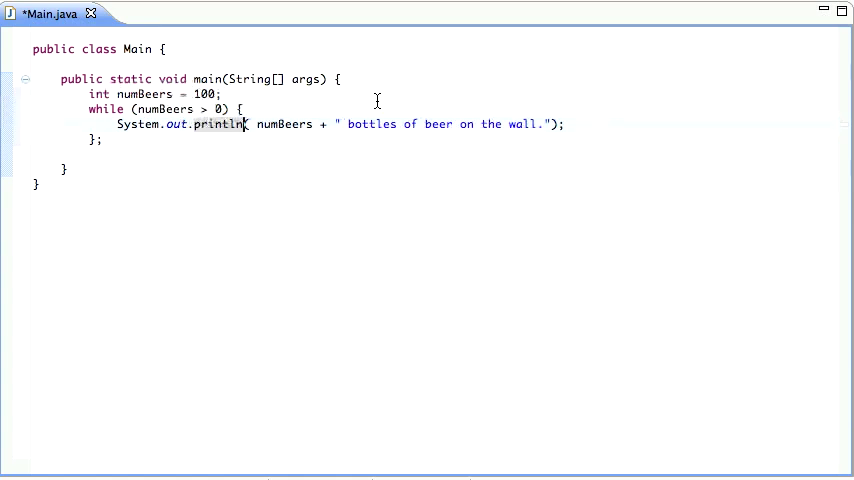
key(ctrl+s)
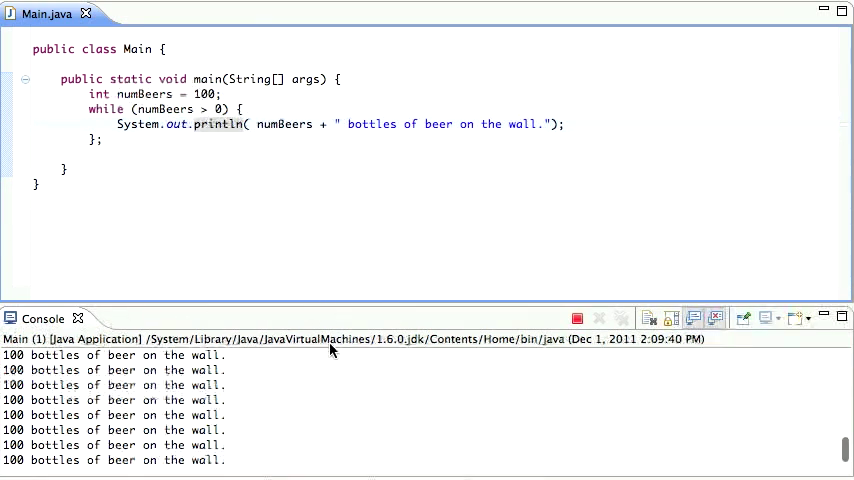
mouse_move(96, 428)
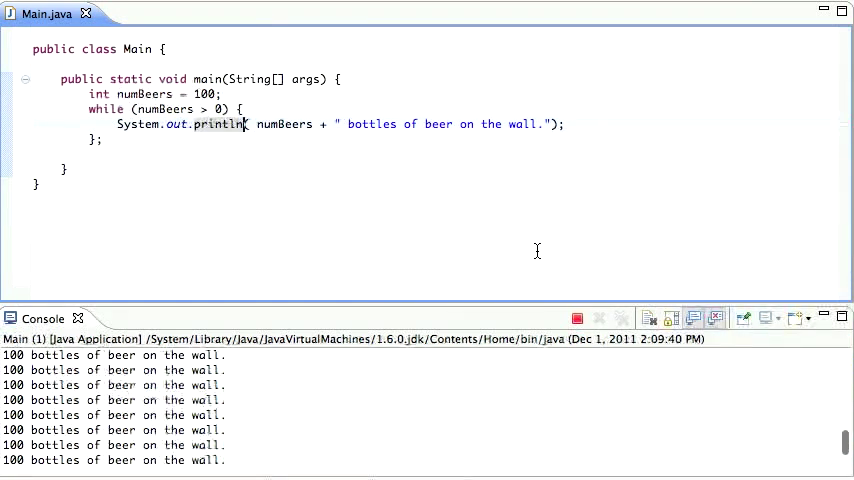
click(578, 318)
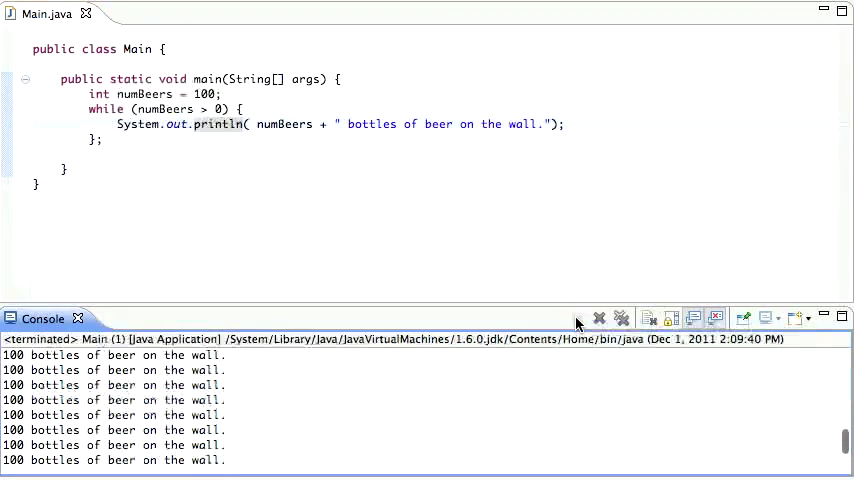
mouse_move(268, 350)
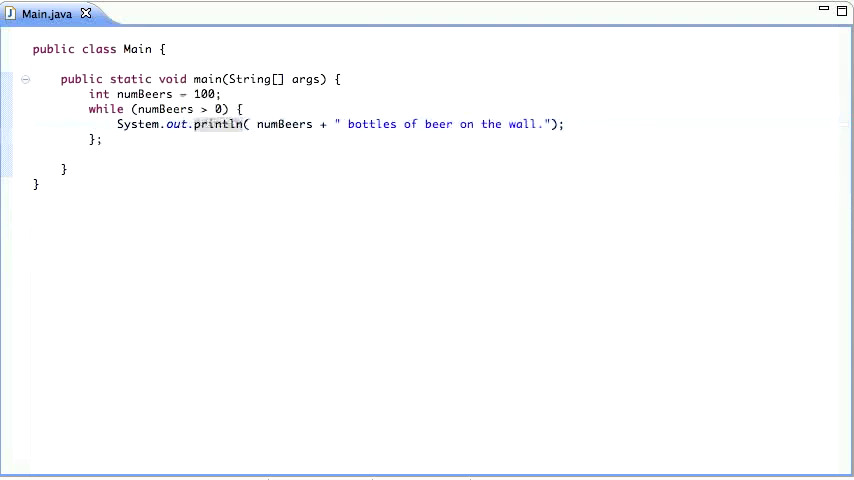
Add numBeers = numBeers - 1; inside the loop with a "decrease by one" comment.
text(numBe)
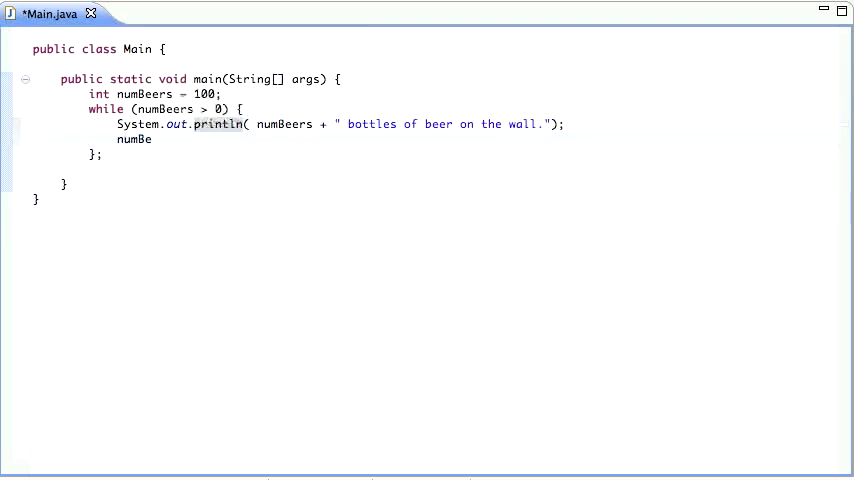
text(ers =)
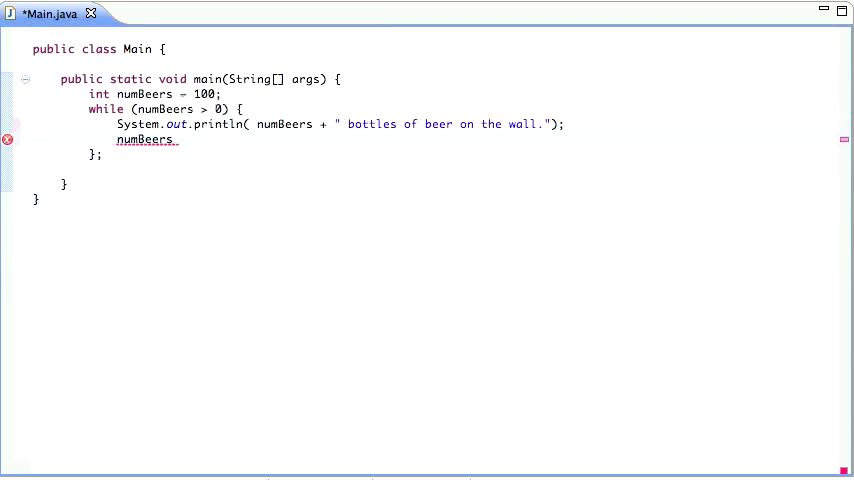
text(-= 1;)
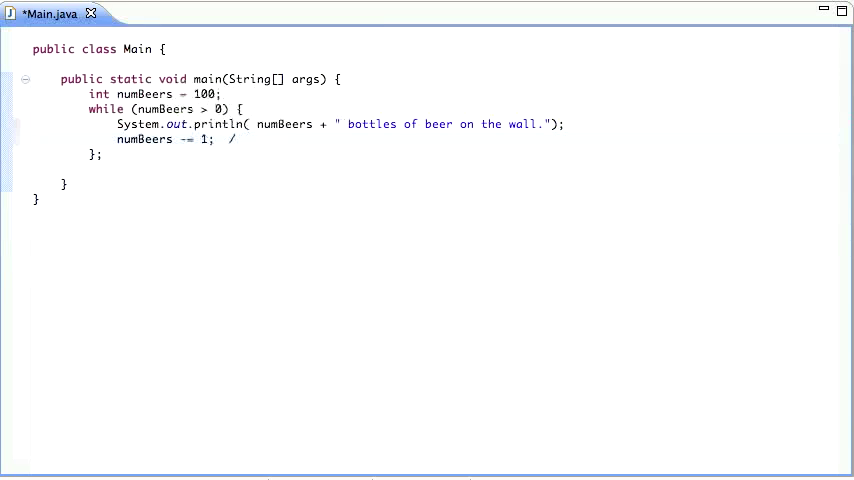
text(/decrea)
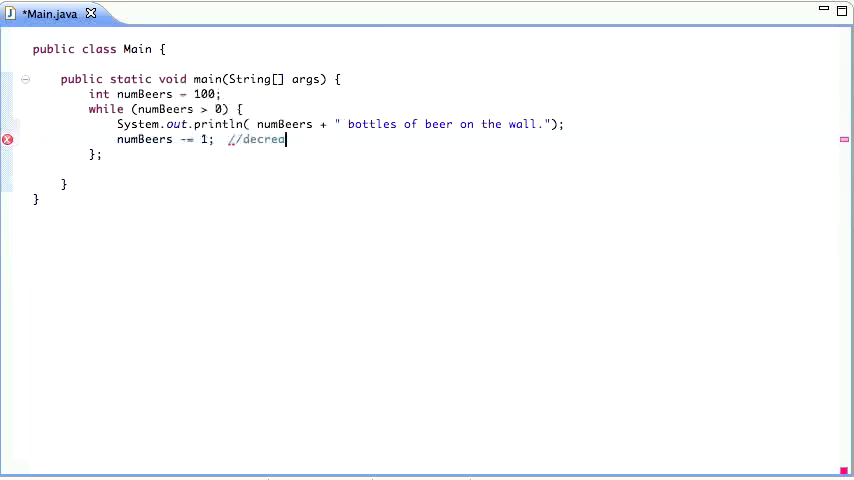
text(se by one)
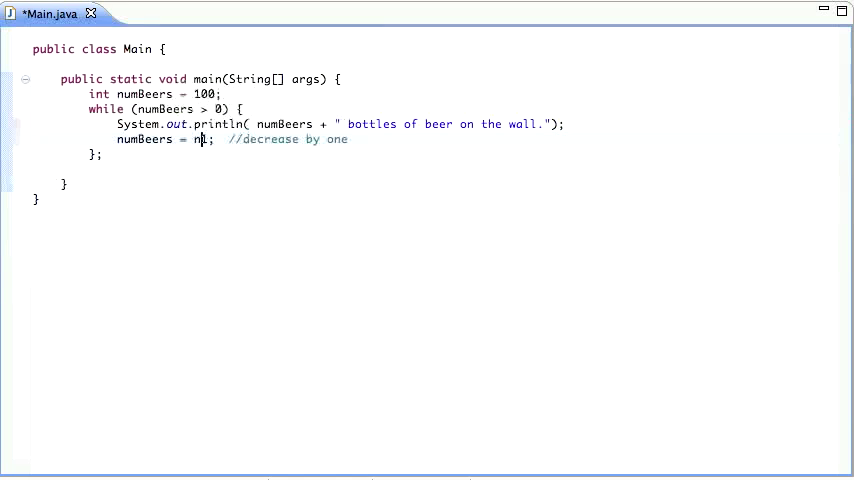
text(umBeers)
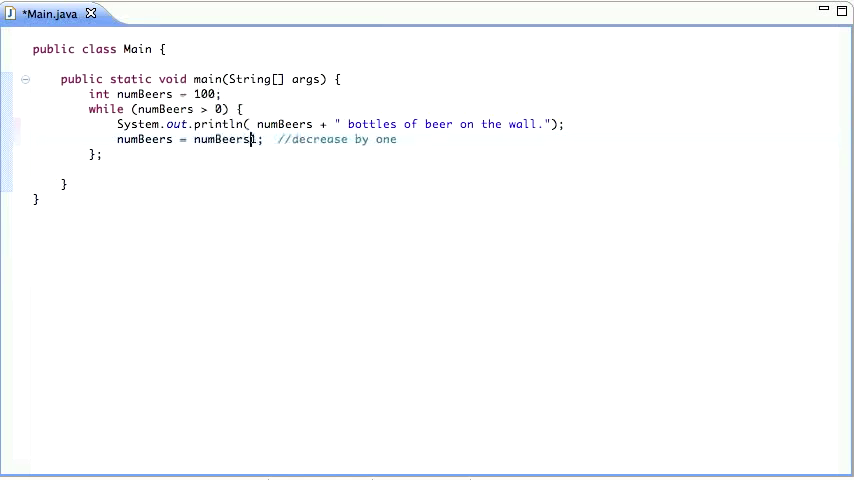
text(- 1)
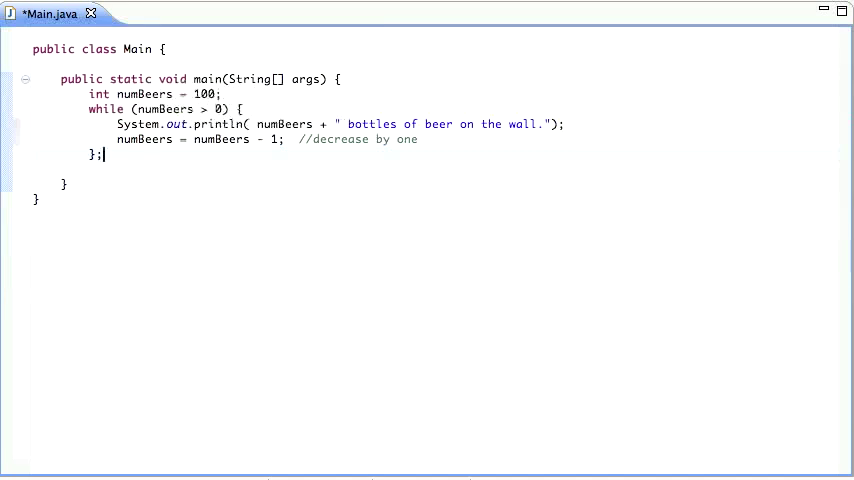
Save and run the program to see the countdown from 100 in the console.
key(Ctrl+s)
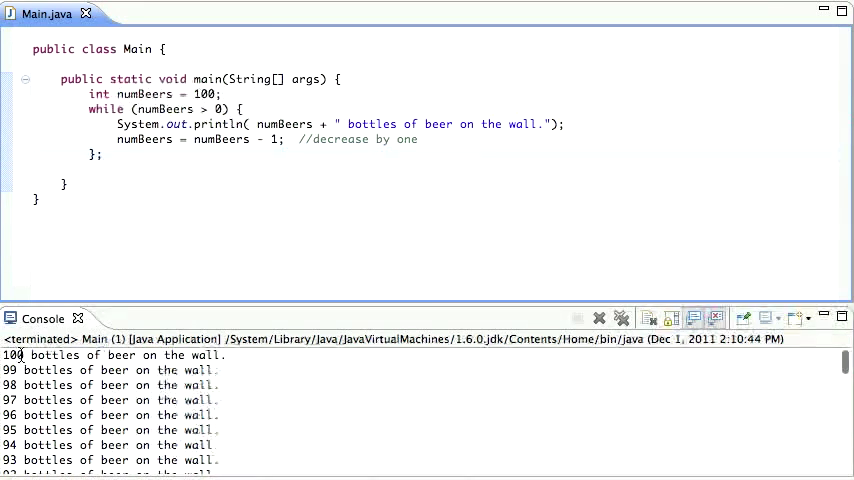
scroll(down, 3)
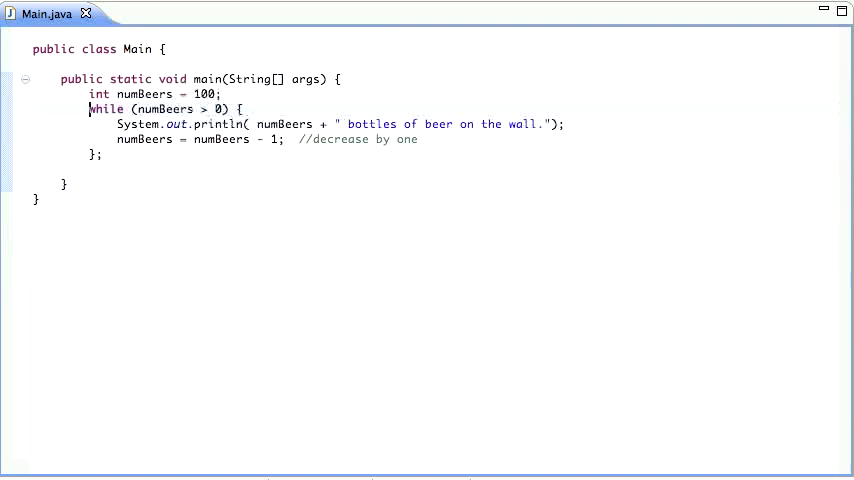
Rewrite the loop as do { … } while (numBeers > 0); and check the console output.
double_click(104, 108)
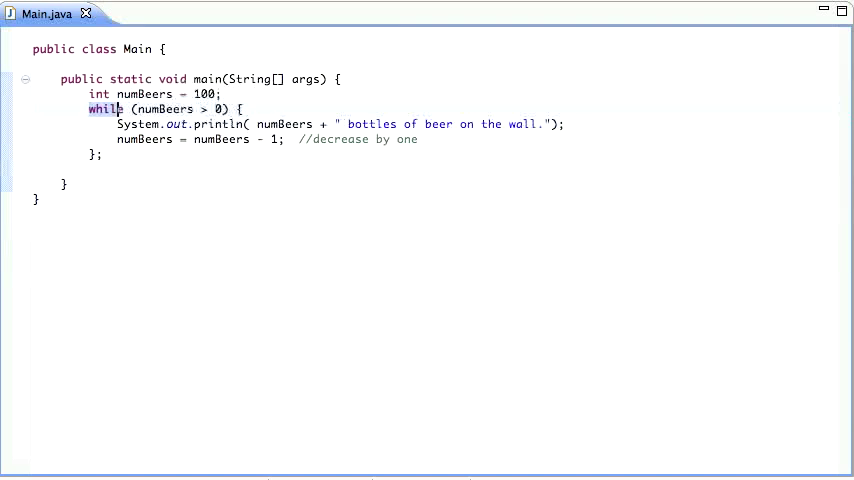
key(Delete)
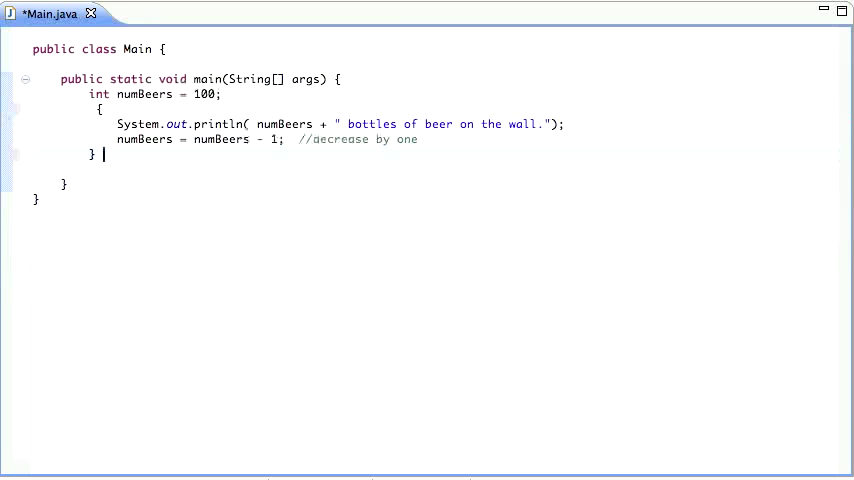
text(while (numBeers > 0);)
click(114, 108)
text(do )
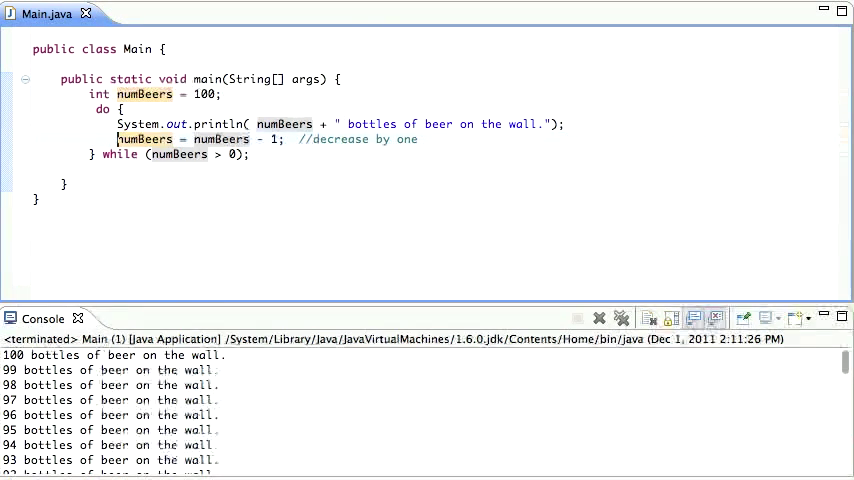
scroll(down, 3)
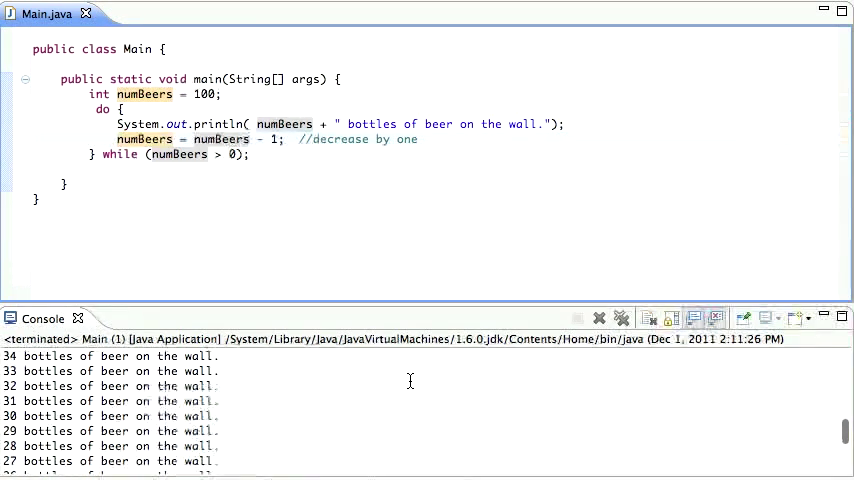
scroll(down, 3)
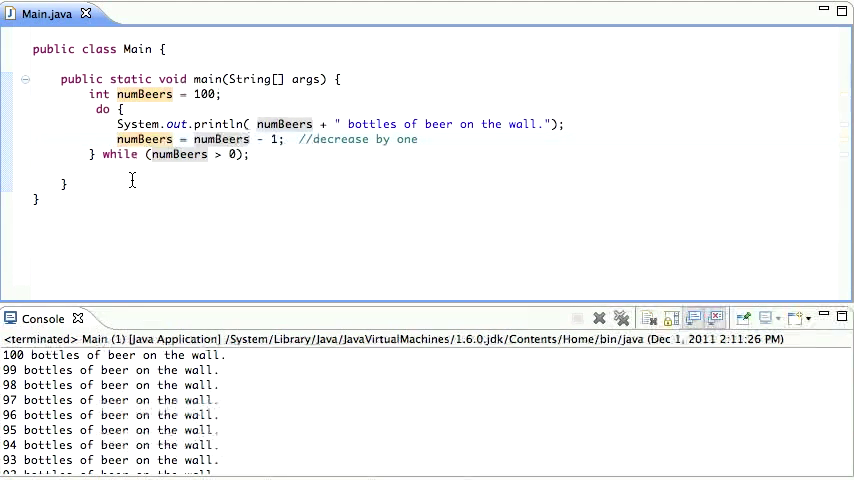
mouse_move(100, 164)
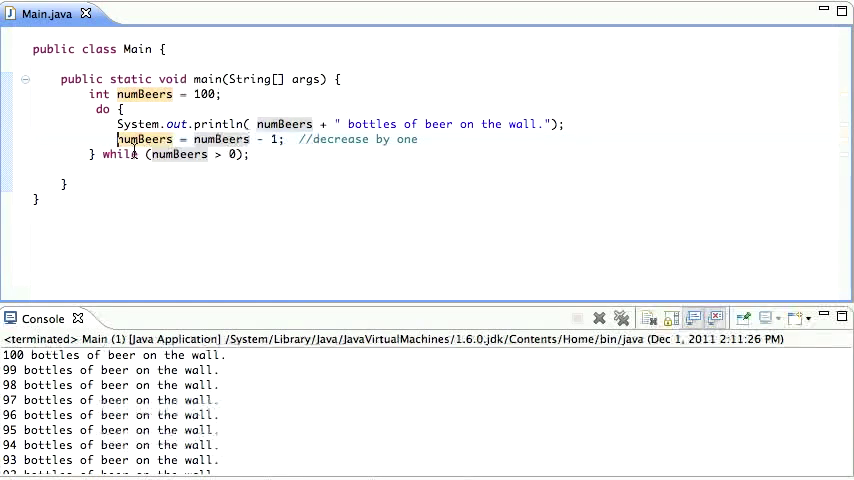
mouse_move(136, 122)
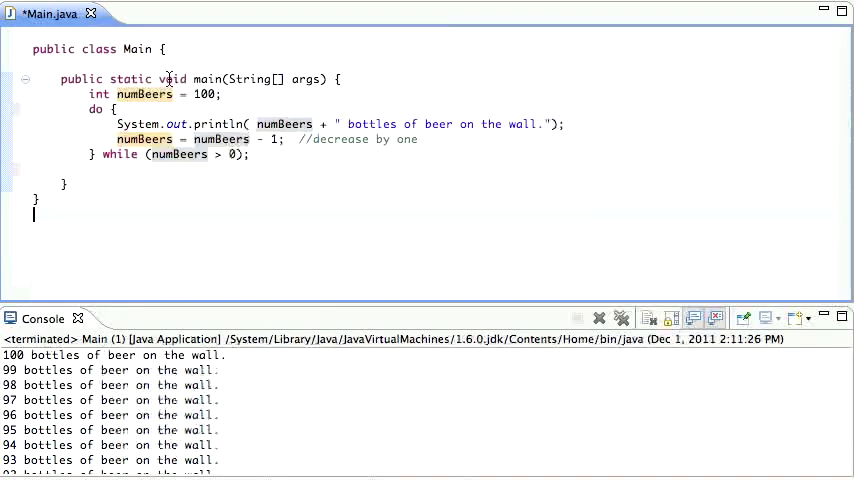
mouse_move(140, 124)
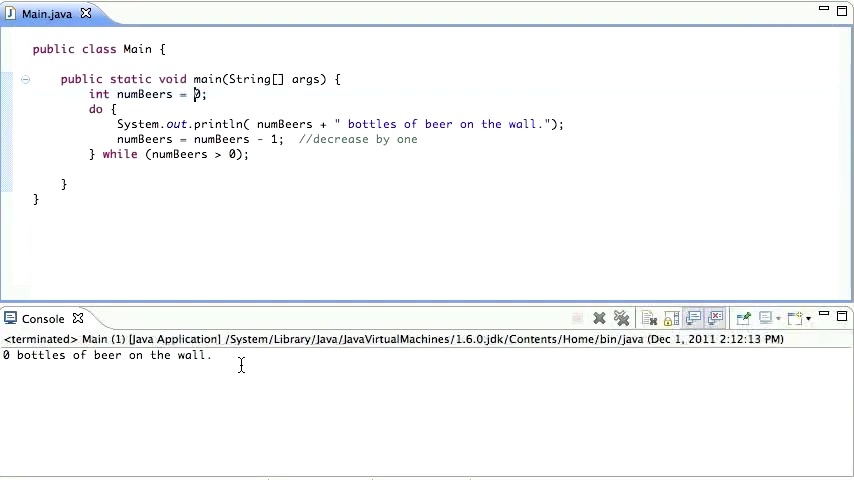
mouse_move(280, 164)
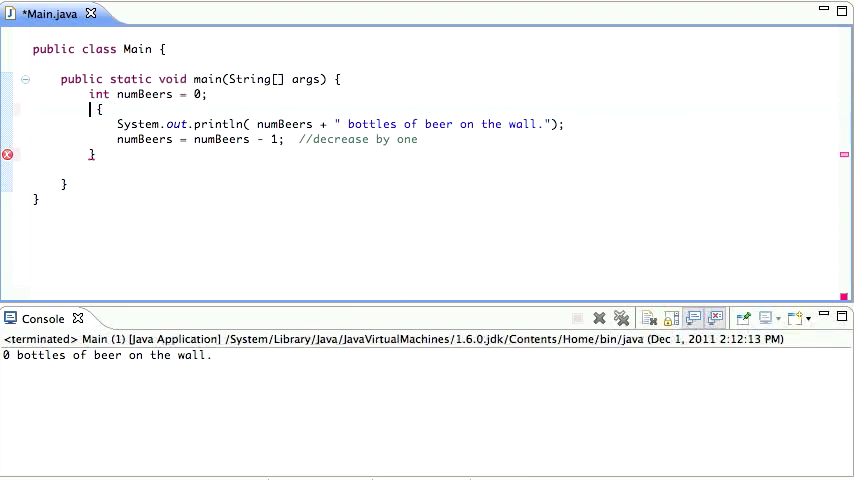
Restore the loop header to while (numBeers > 0) { in place of the do.
text(while (numBeers > 0) {)
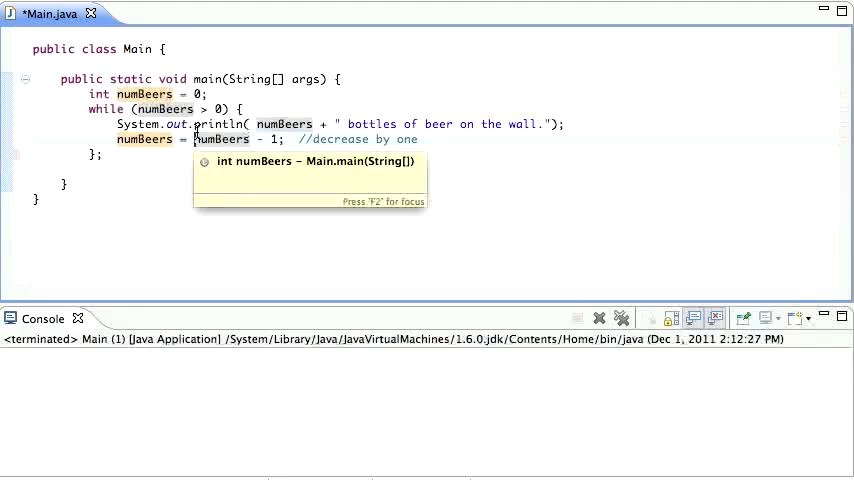
mouse_move(436, 100)
text(//)
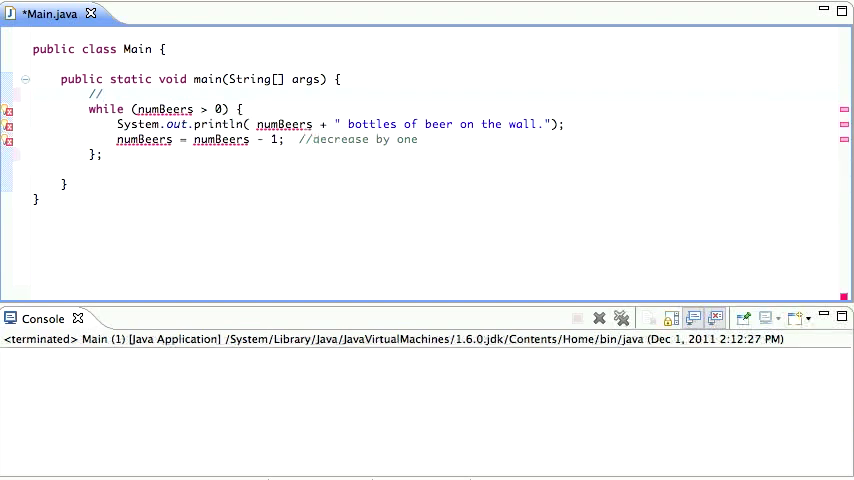
Replace the numBeers declaration with comments //A1 A2 A3...A9 and //B1 B2 B3 ...9.
text(A1 A2 A2...)
text(//B1 B2 B3 ...)
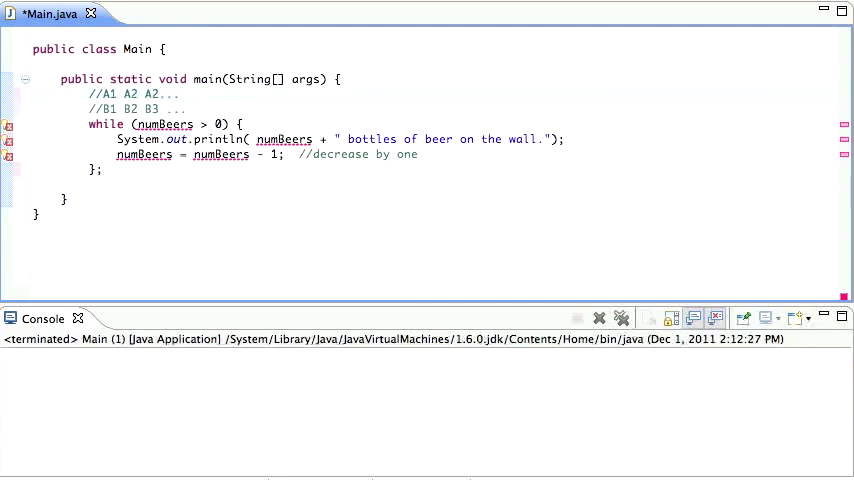
text(A10)
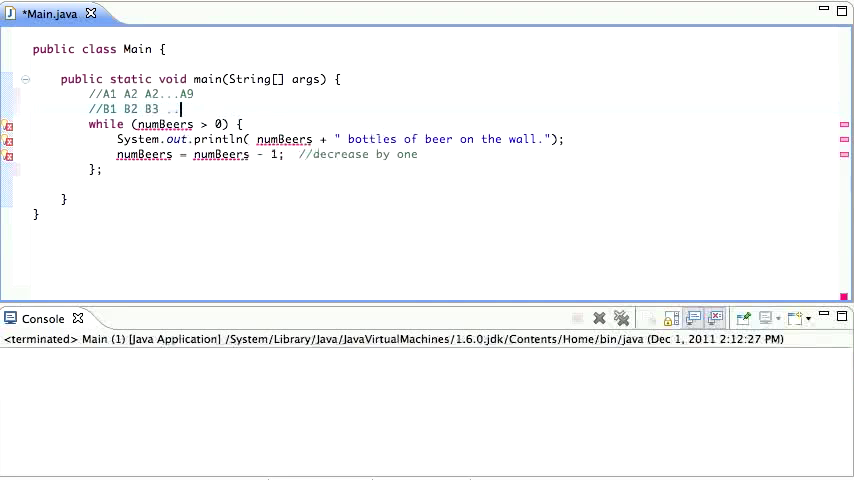
text(.9)
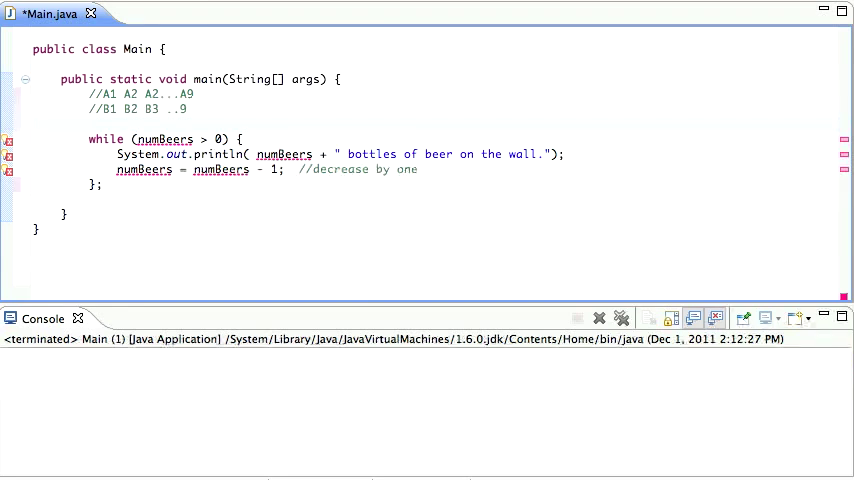
Declare char letter = 'A'; before the loop.
text(char)
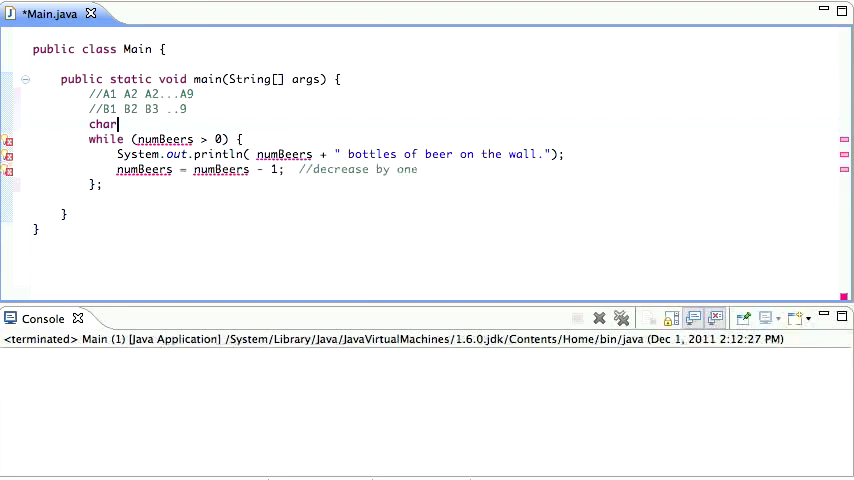
text(let)
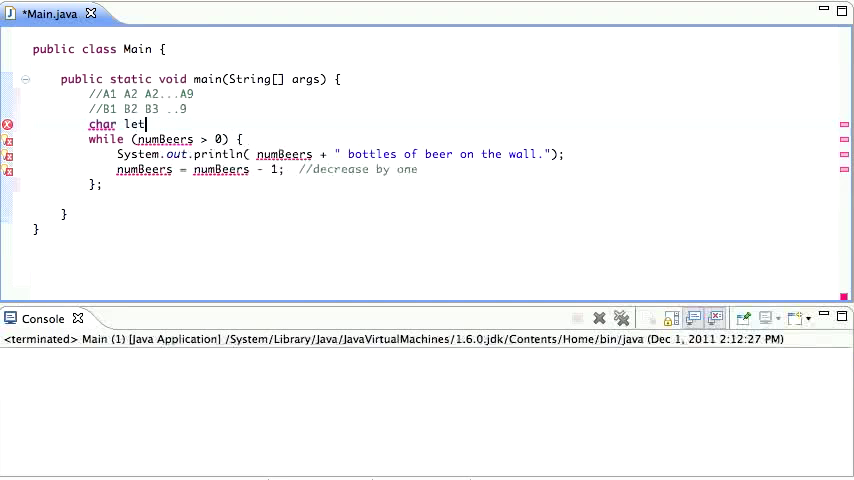
text(ter = 'A')
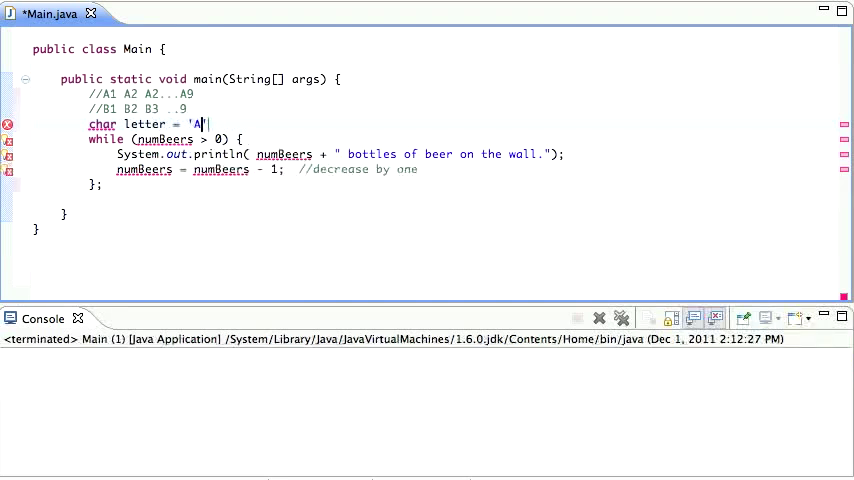
text(;)
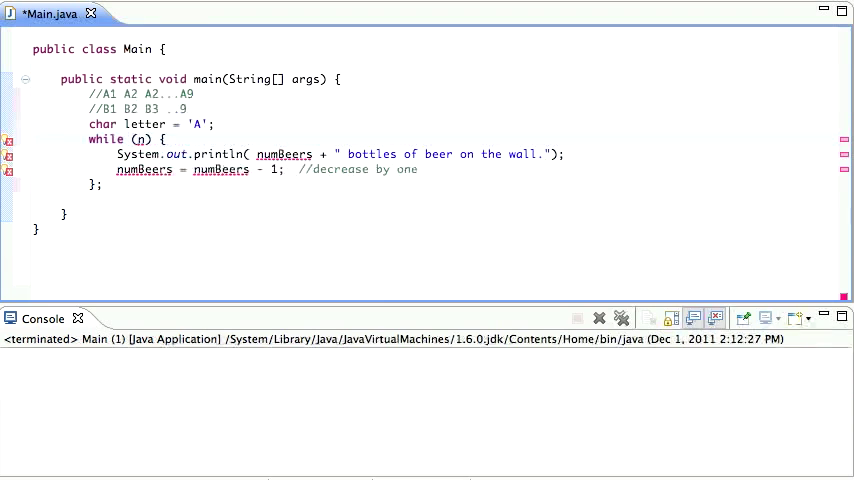
Change the loop to while letter < 'M', printing letter and incrementing it with letter += 1;.
text(letter <)
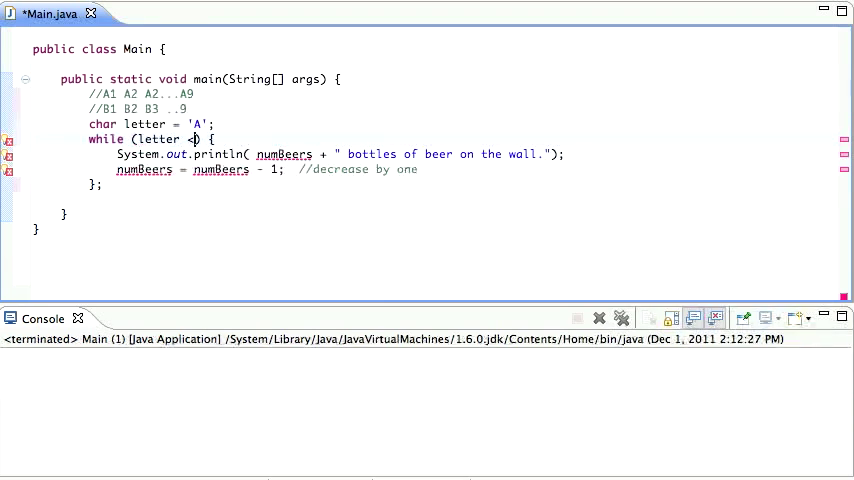
text(')
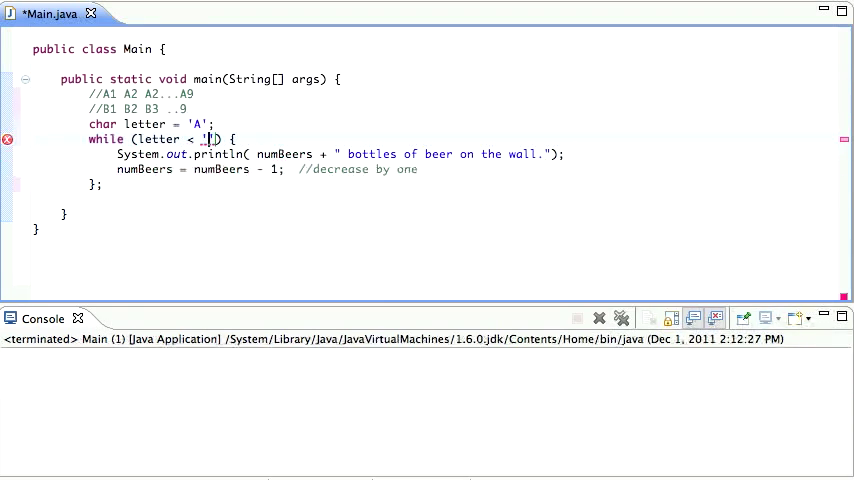
text(M)
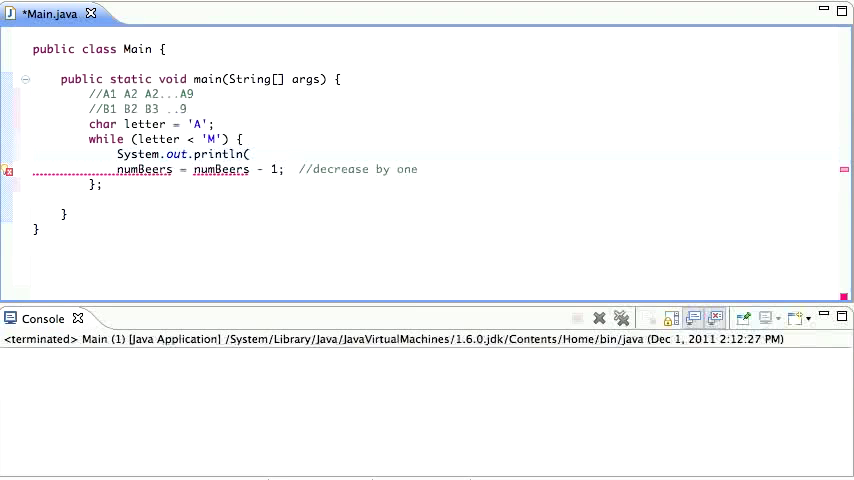
text(letter);)
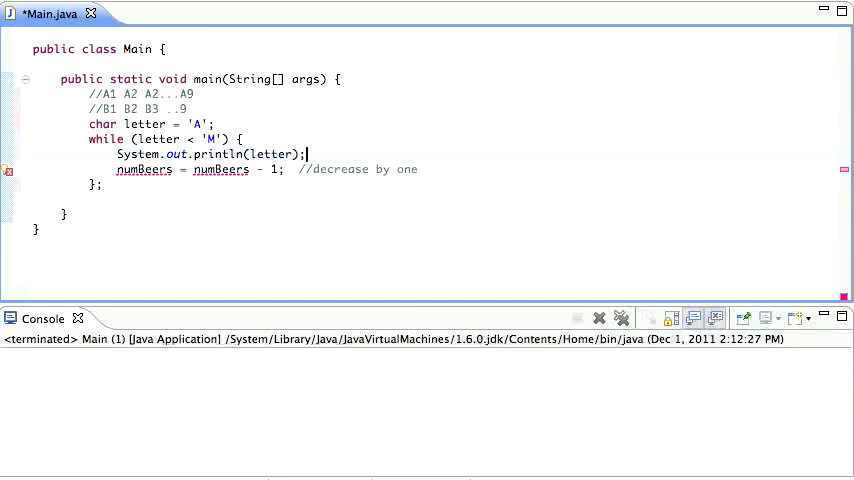
text(letter +=)
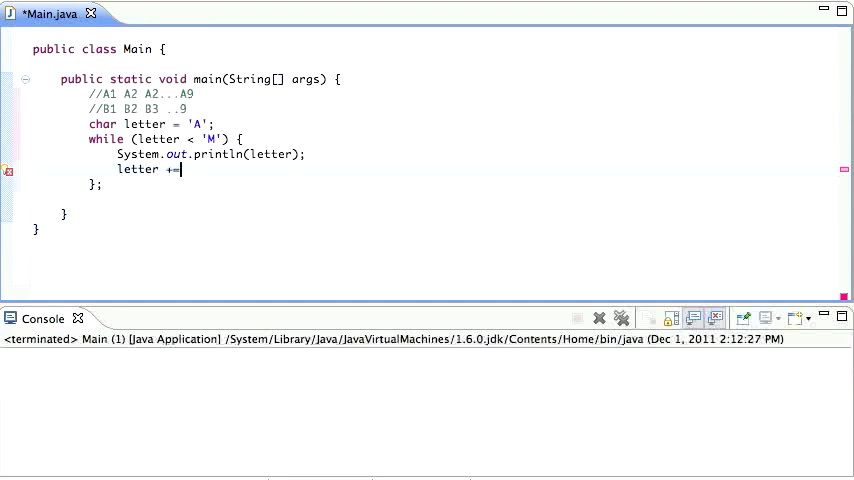
text(1;)
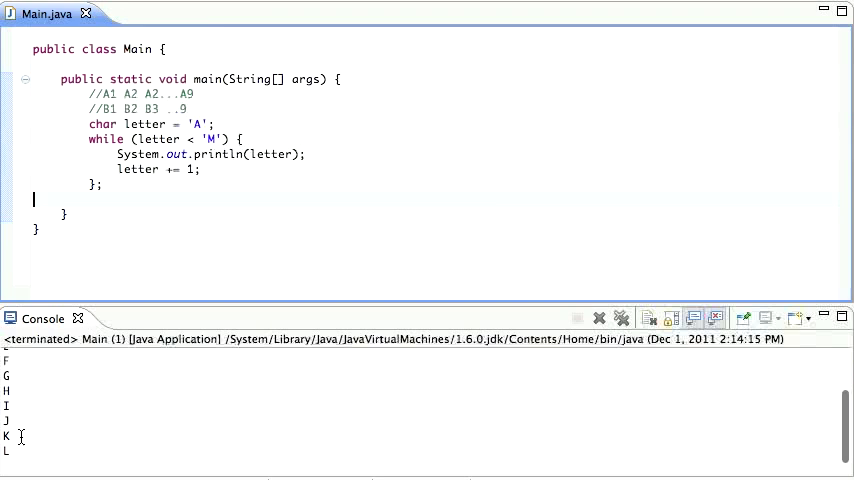
Scroll the console to confirm the output runs from A through L.
scroll(up, 3)
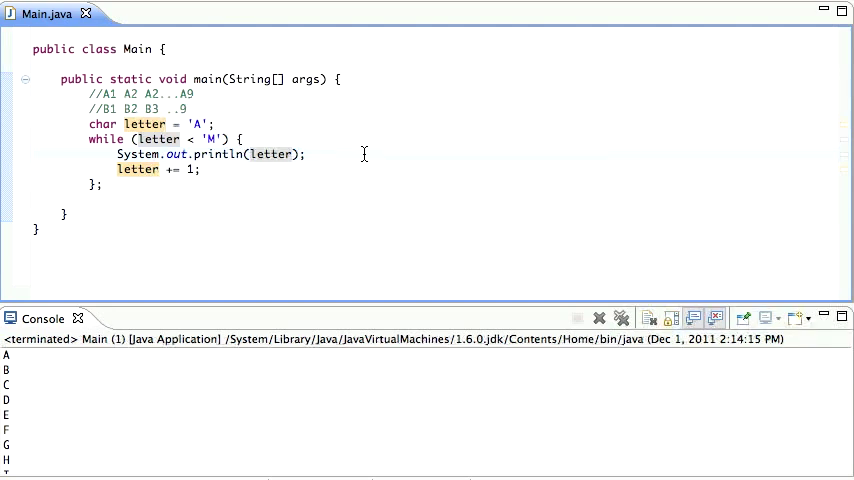
Add an inner loop int number = 1; while (number < 10) { inside the letter loop.
key(Delete)
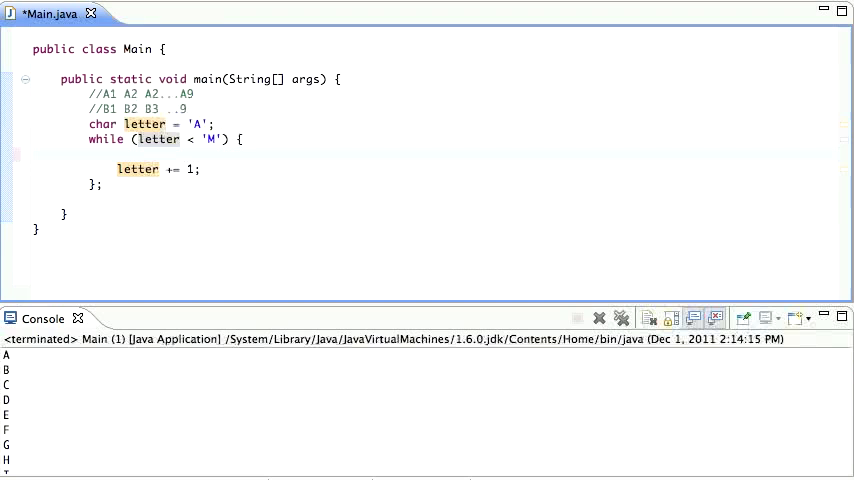
text(while ())
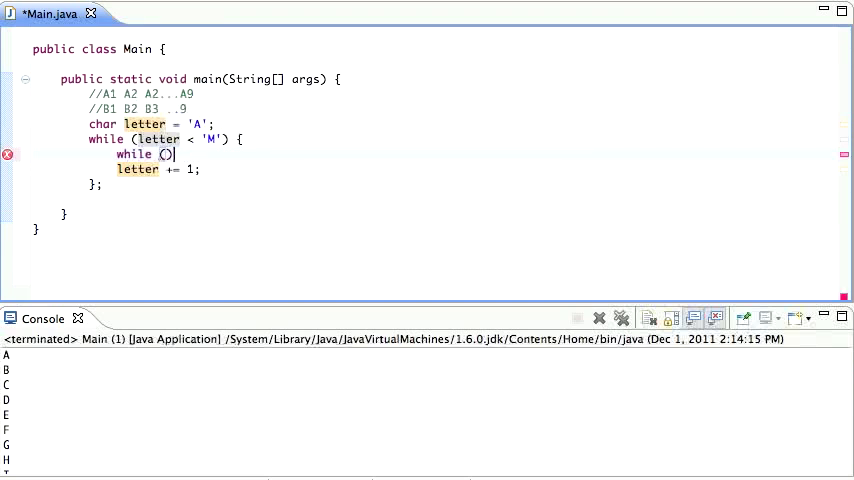
text({)
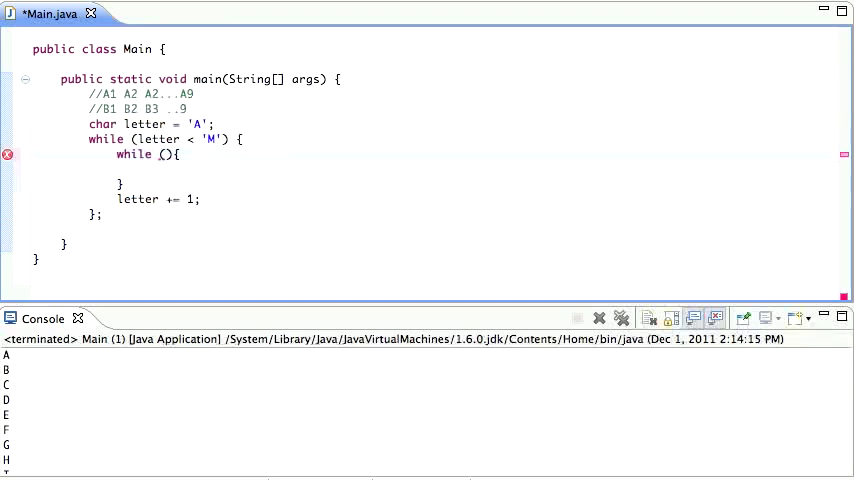
text(int number = 1;)
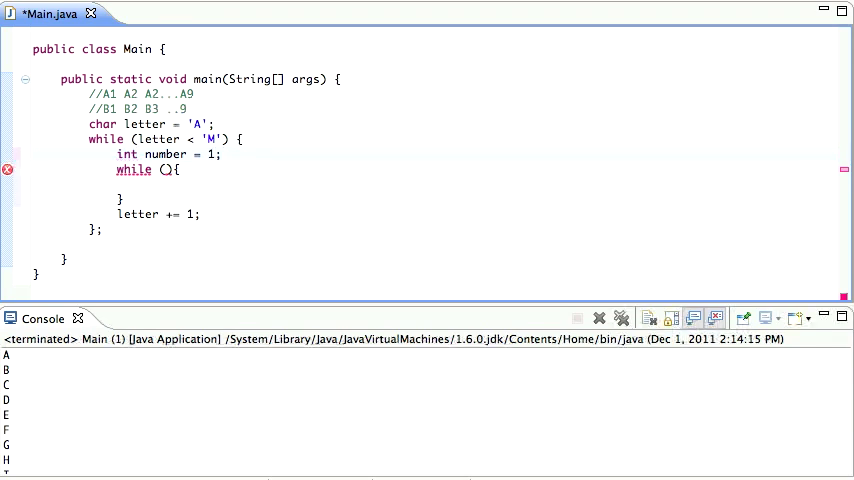
text(number <)
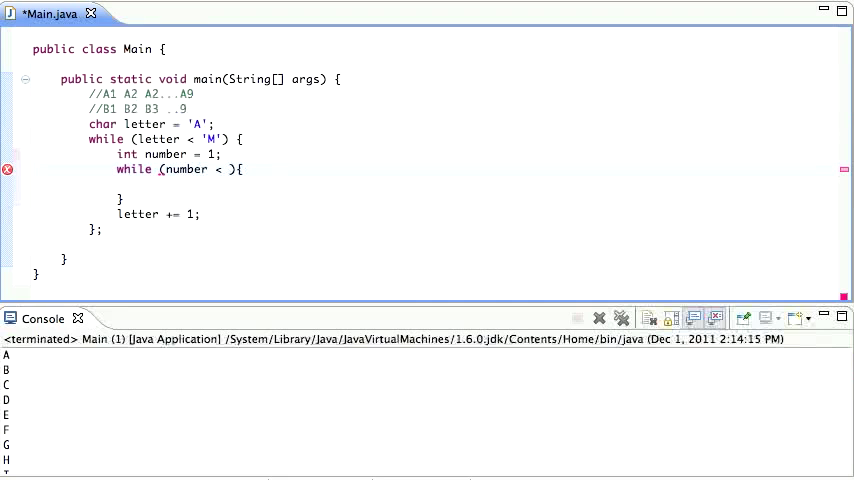
text(9)
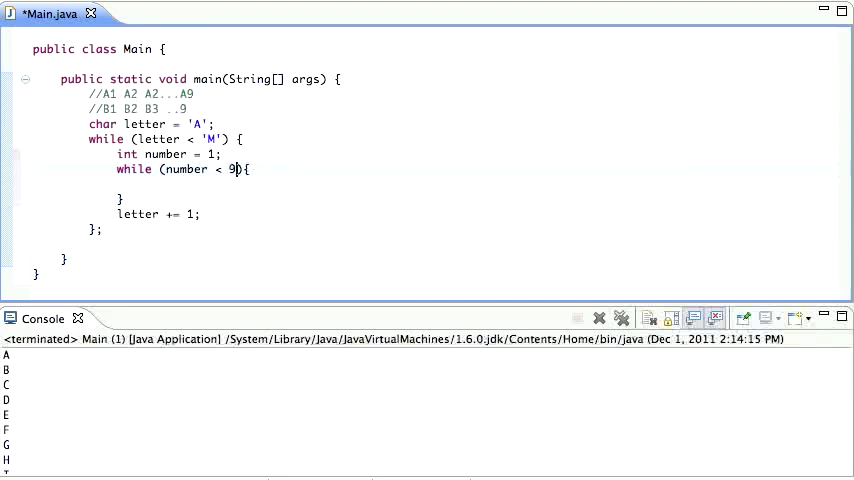
text(0)
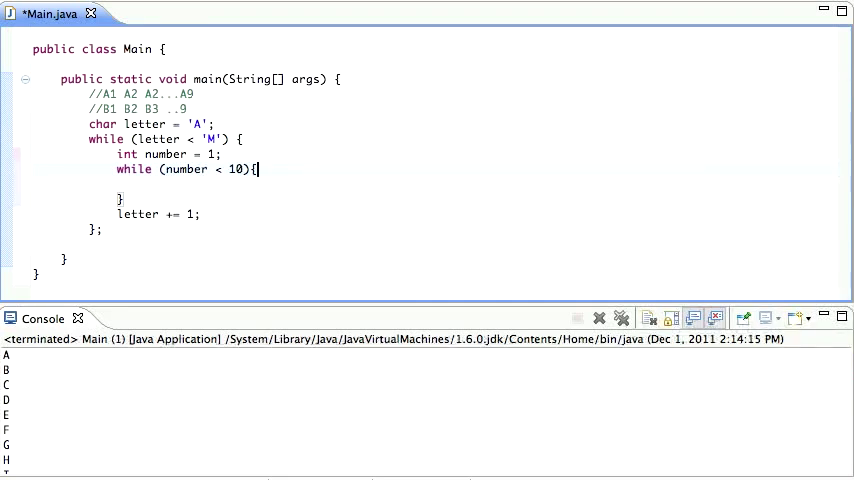
Inside it print letter + number + ' ' and increment with number += 1;.
text(sysout)
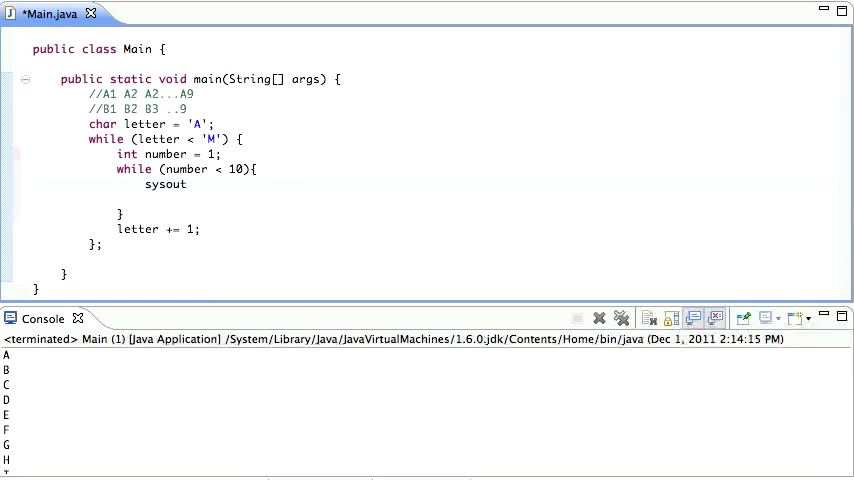
key(Tab)
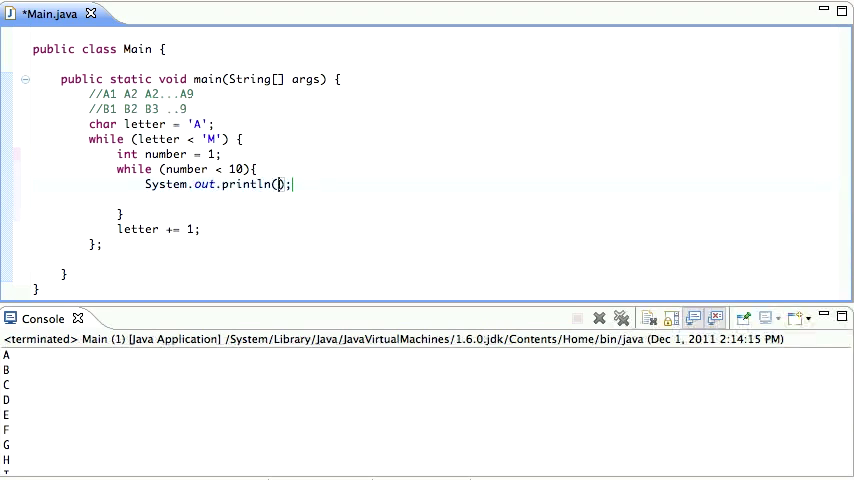
text(letter)
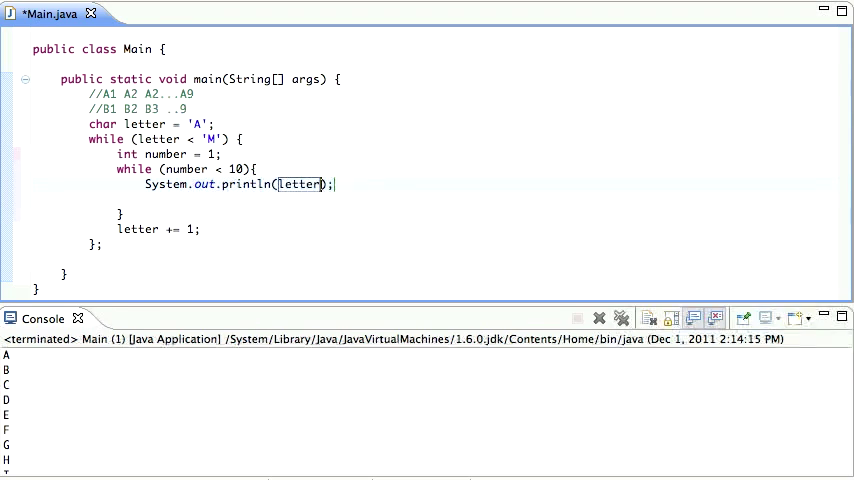
text(+ number + ')
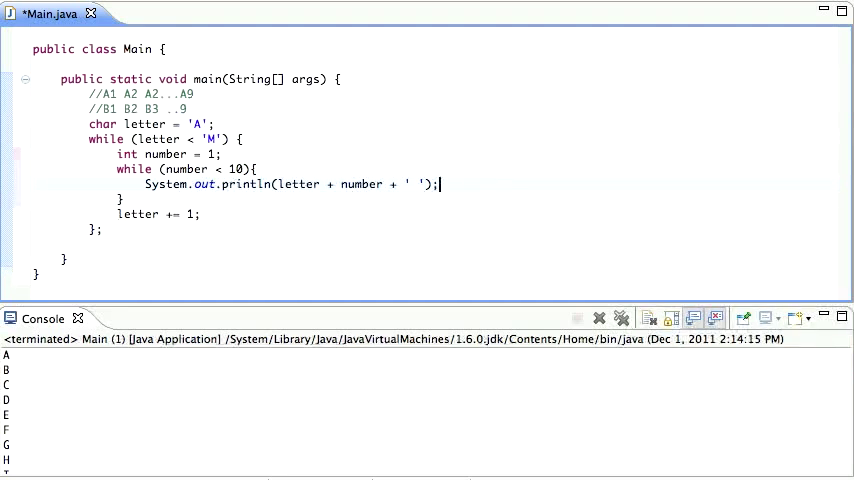
text(number)
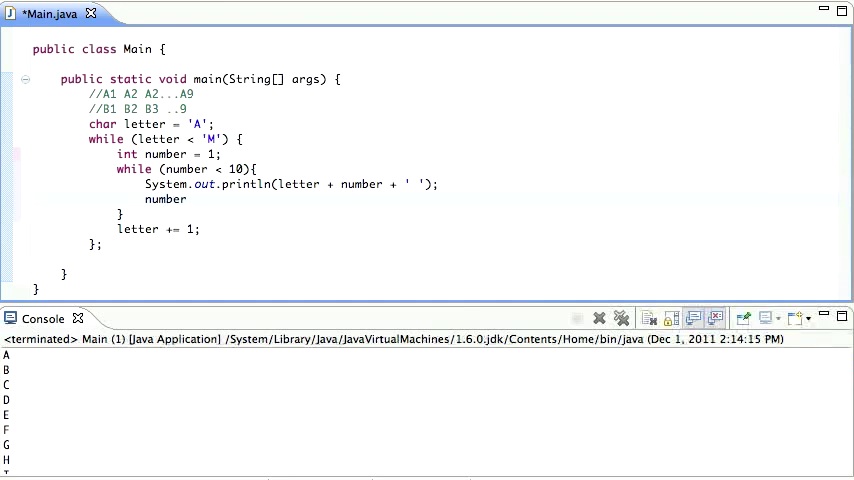
text(+= 1)
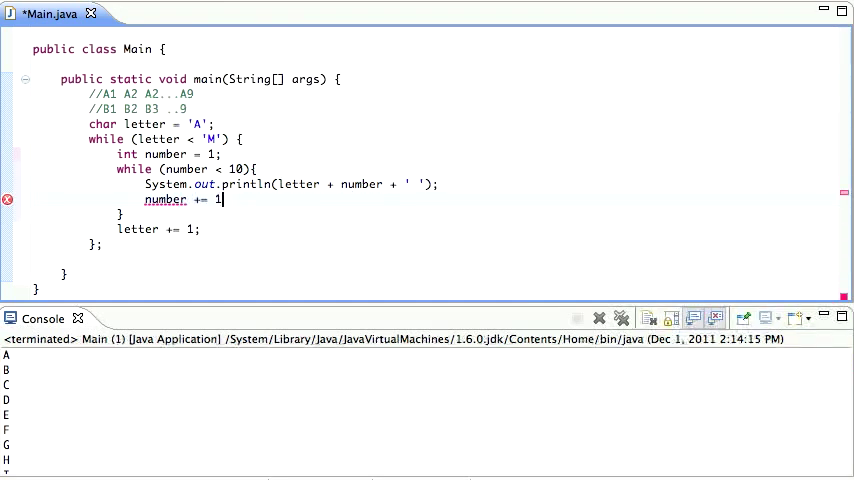
text(;)
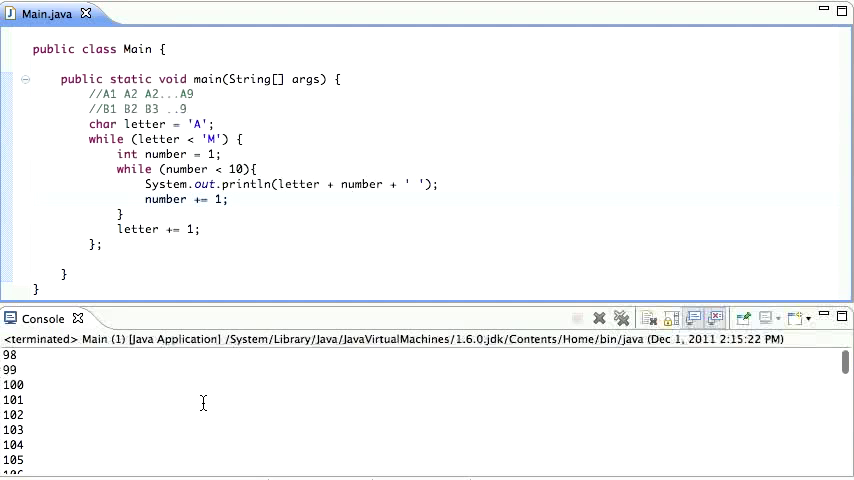
mouse_move(300, 192)
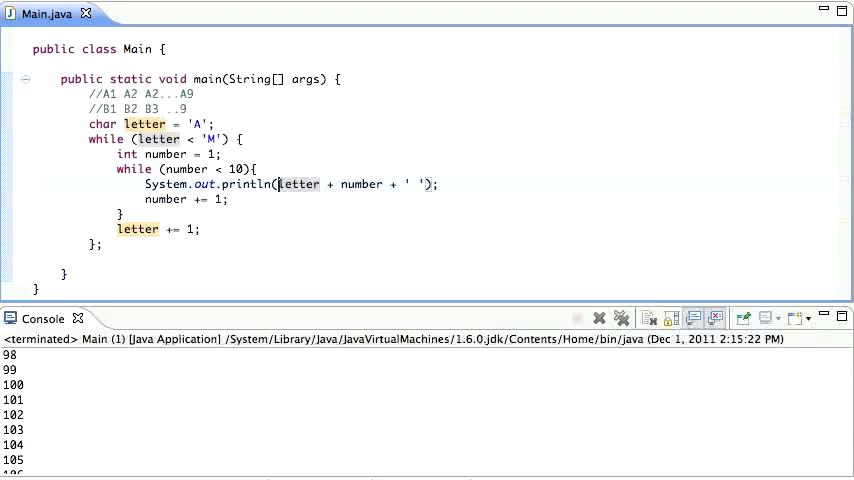
Place the caret before letter in the println call to fix the numeric output.
click(348, 184)
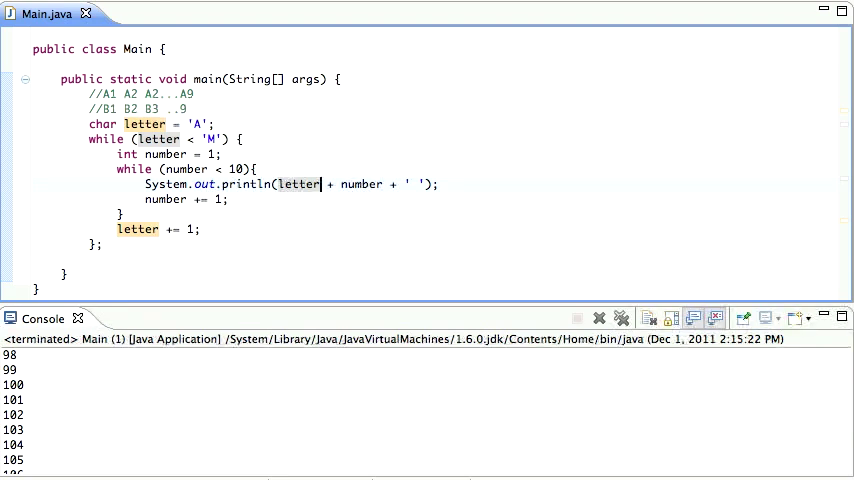
Make the print concatenate (char)letter + Integer.toString(number) + ' ' using content assist for toString.
text((ch)
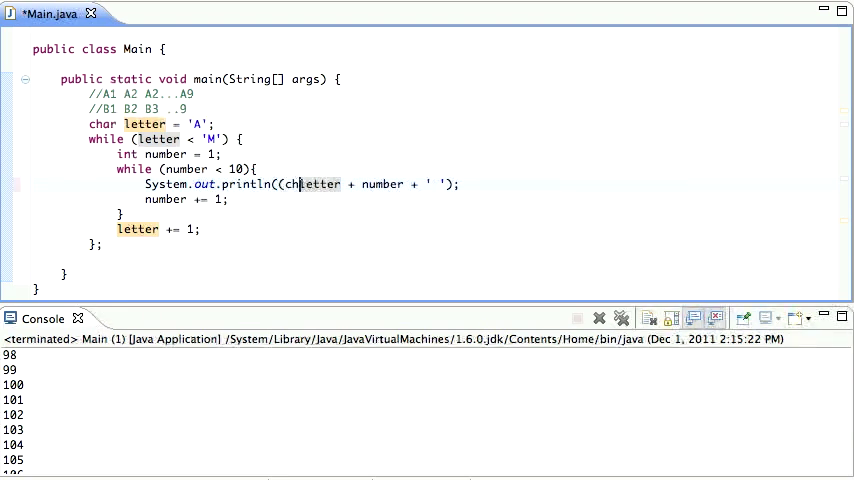
text(char))
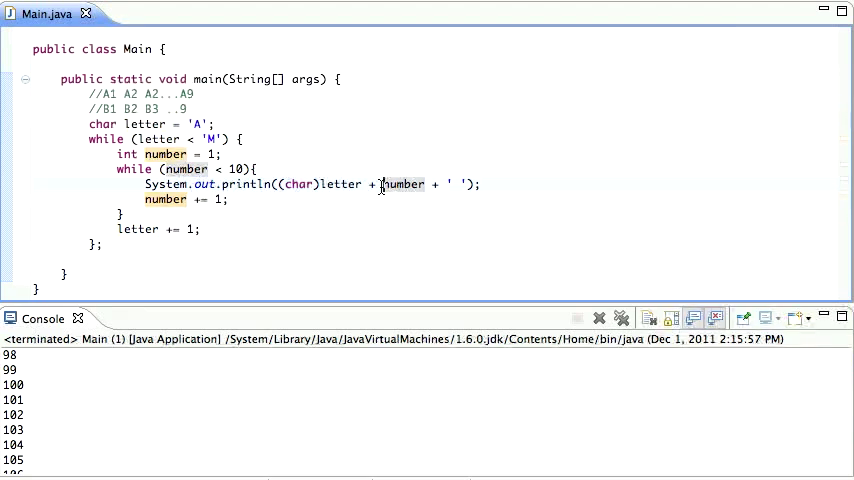
text(Number)
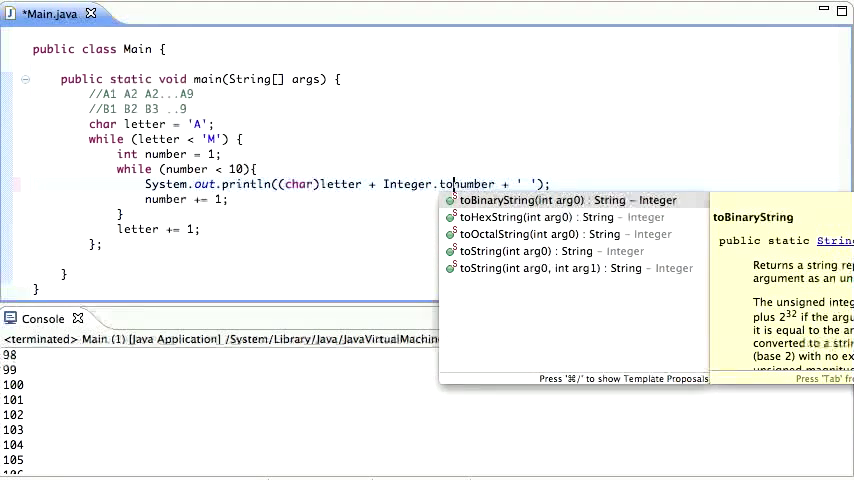
click(500, 250)
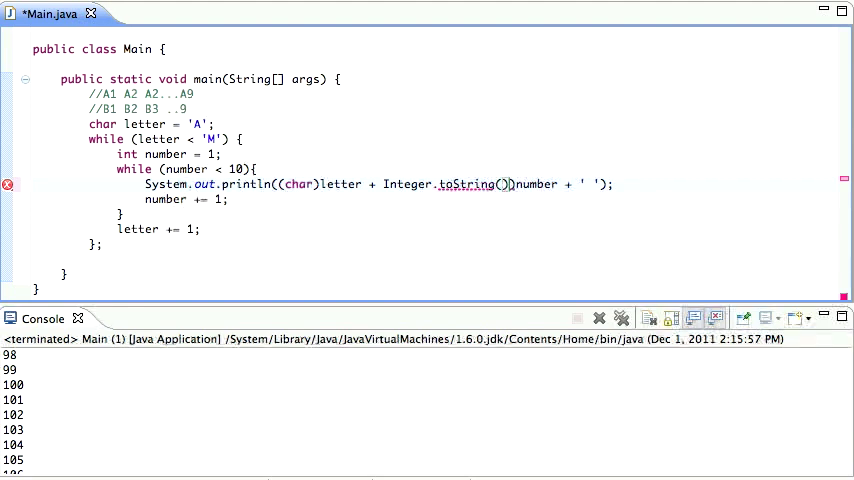
text(number)
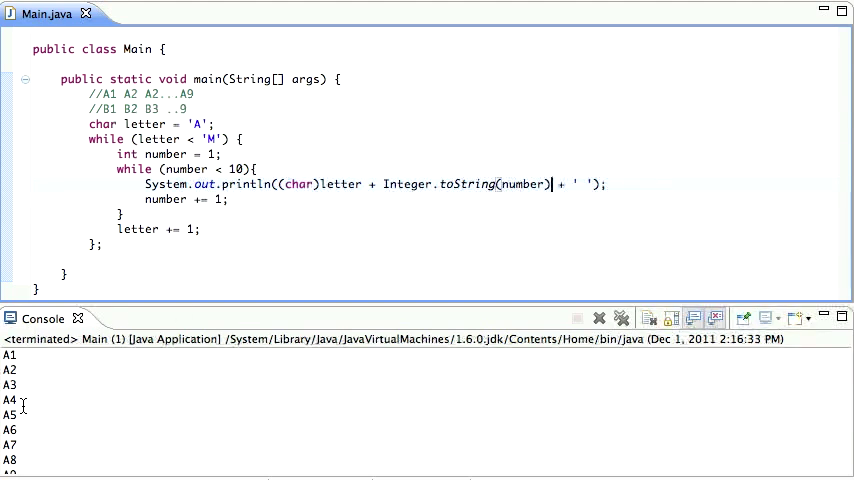
Scroll the console past A9 to see the B1, B2, B3 row of pairs.
scroll(down, 3)
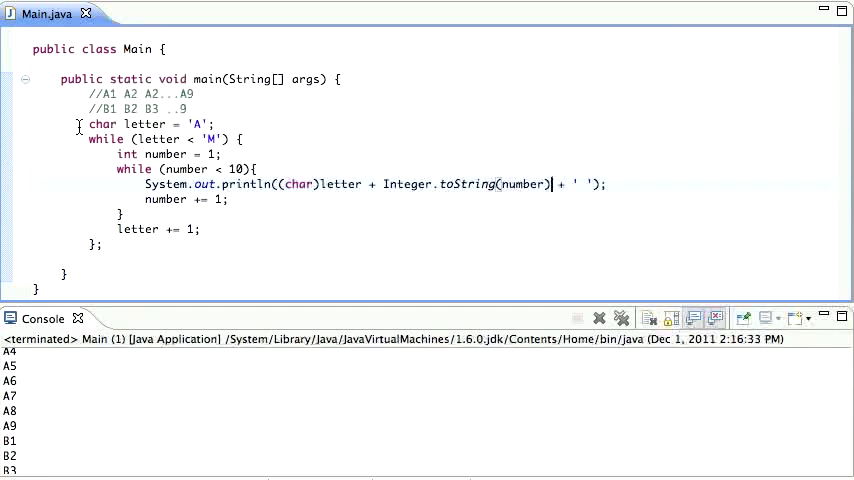
mouse_move(424, 200)
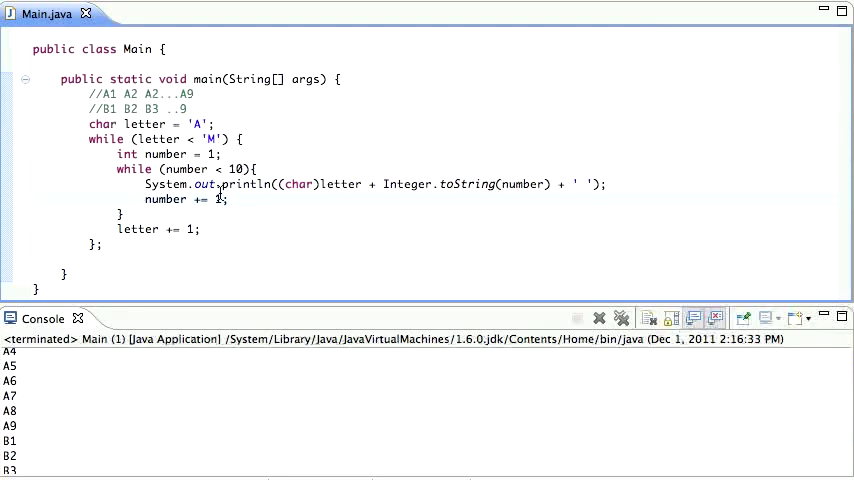
mouse_move(258, 184)
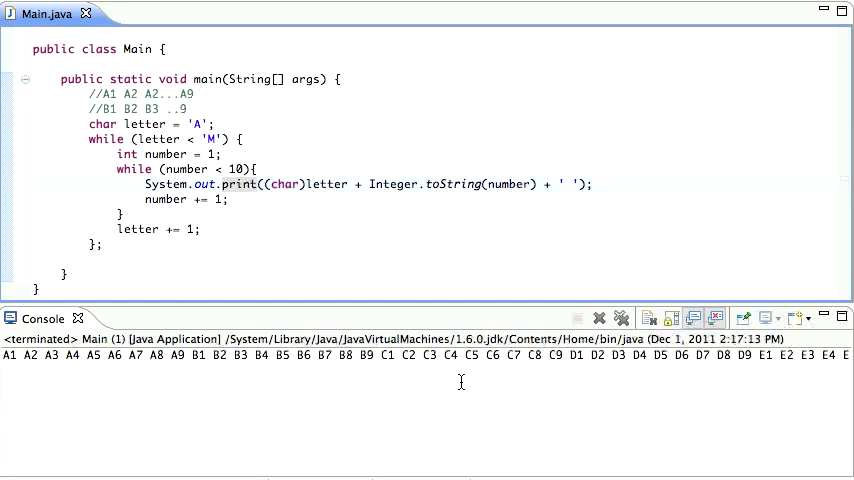
Place the caret after the inner loop's closing brace to add a line break per row.
click(124, 214)
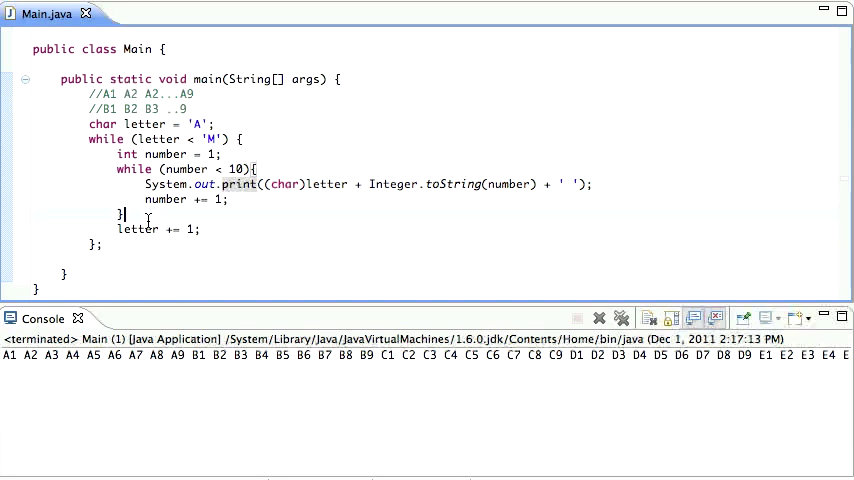
Add System.out.println("") after the inner loop via sysout, then save and rerun.
text(sysout)
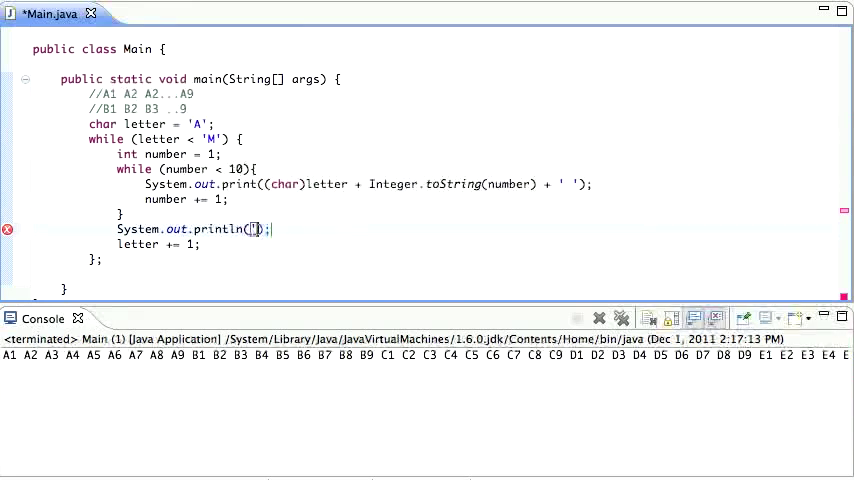
text(")
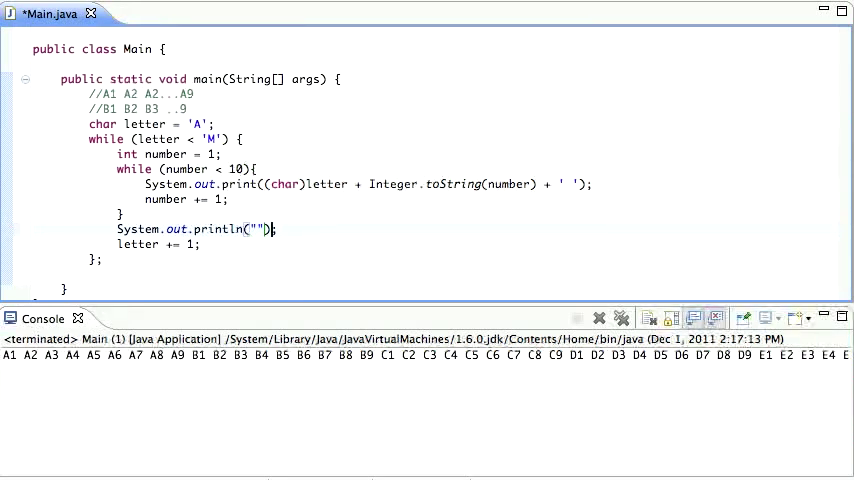
key(Ctrl+s)
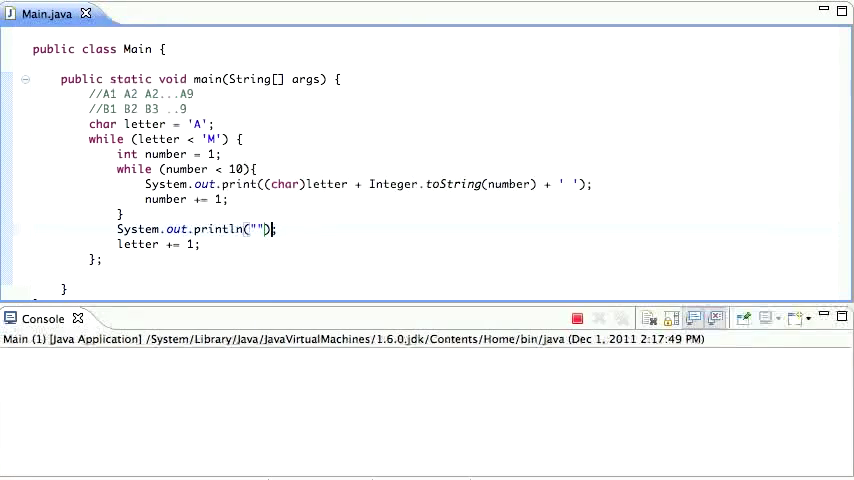